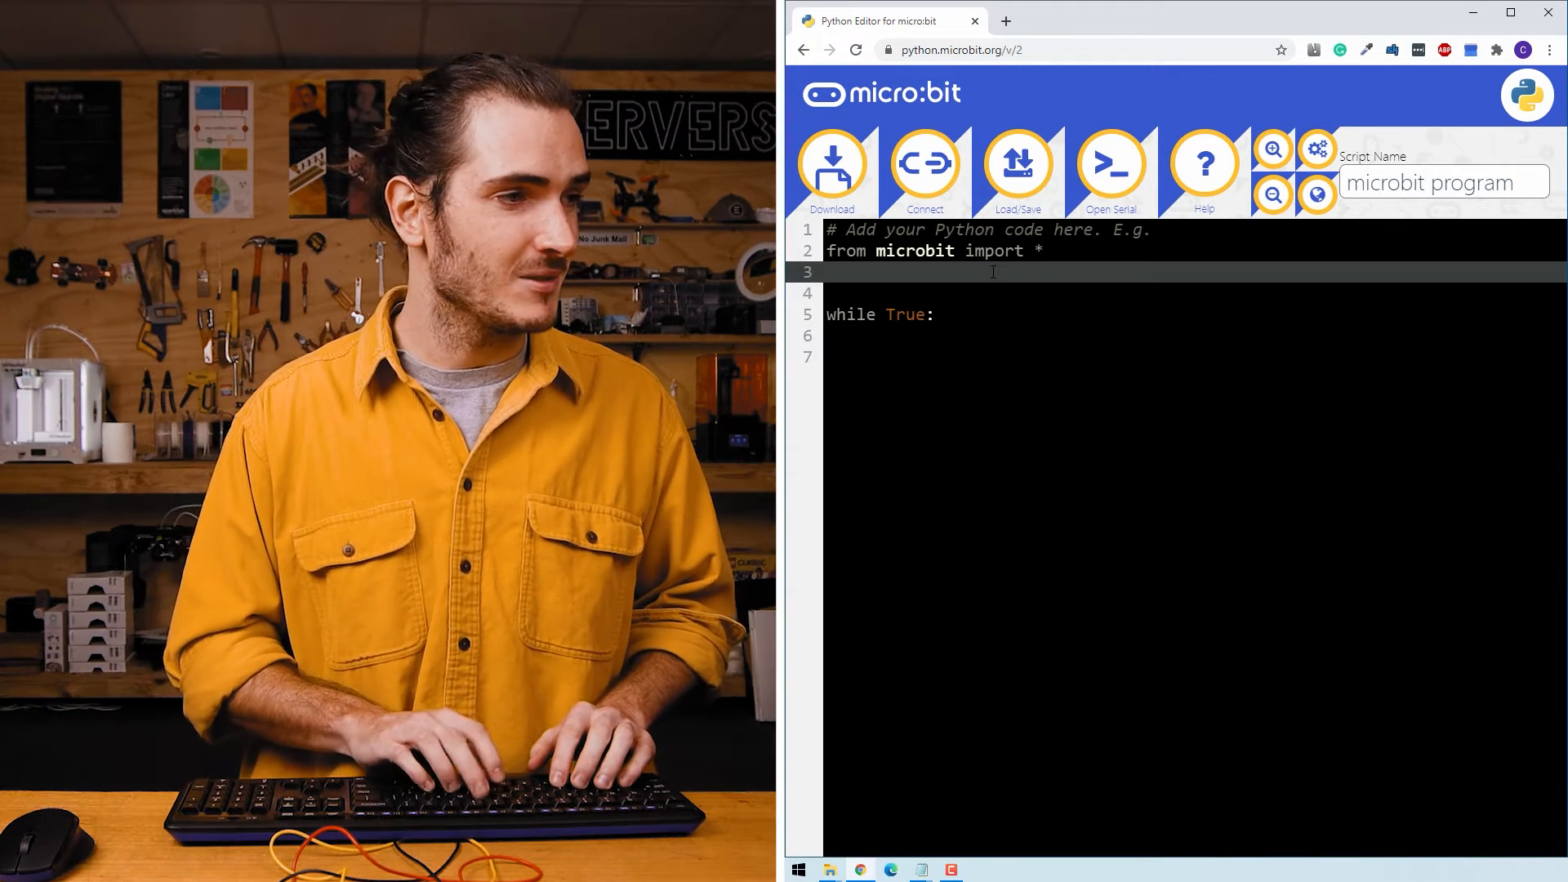
Add 'import neopixel' and 'from random import randint' below the microbit import
text(import neopixel)
click(1195, 292)
text(from)
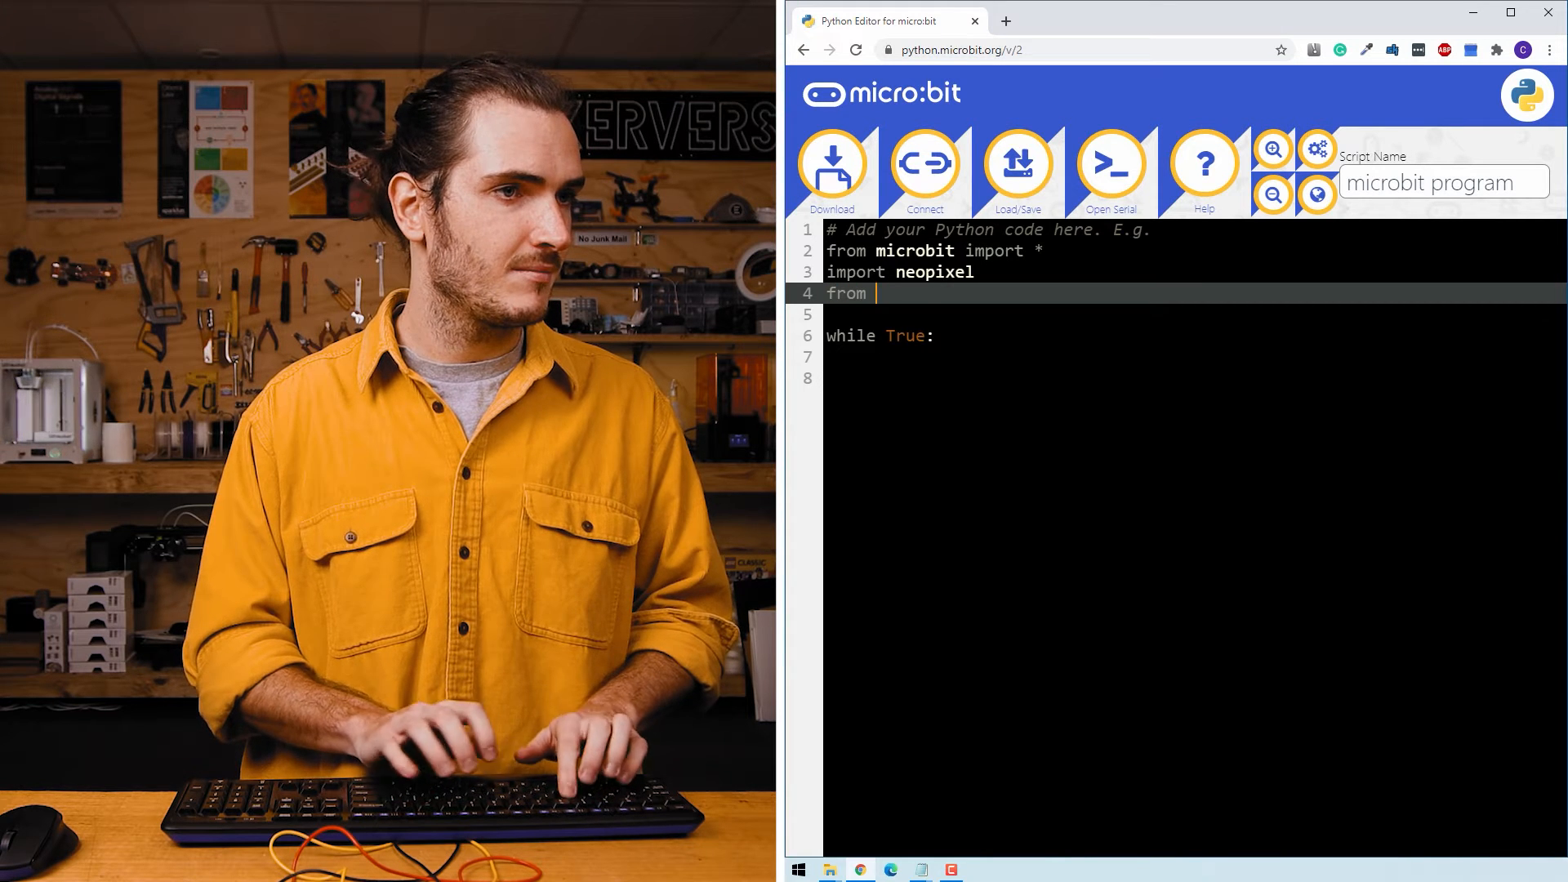
text(random import)
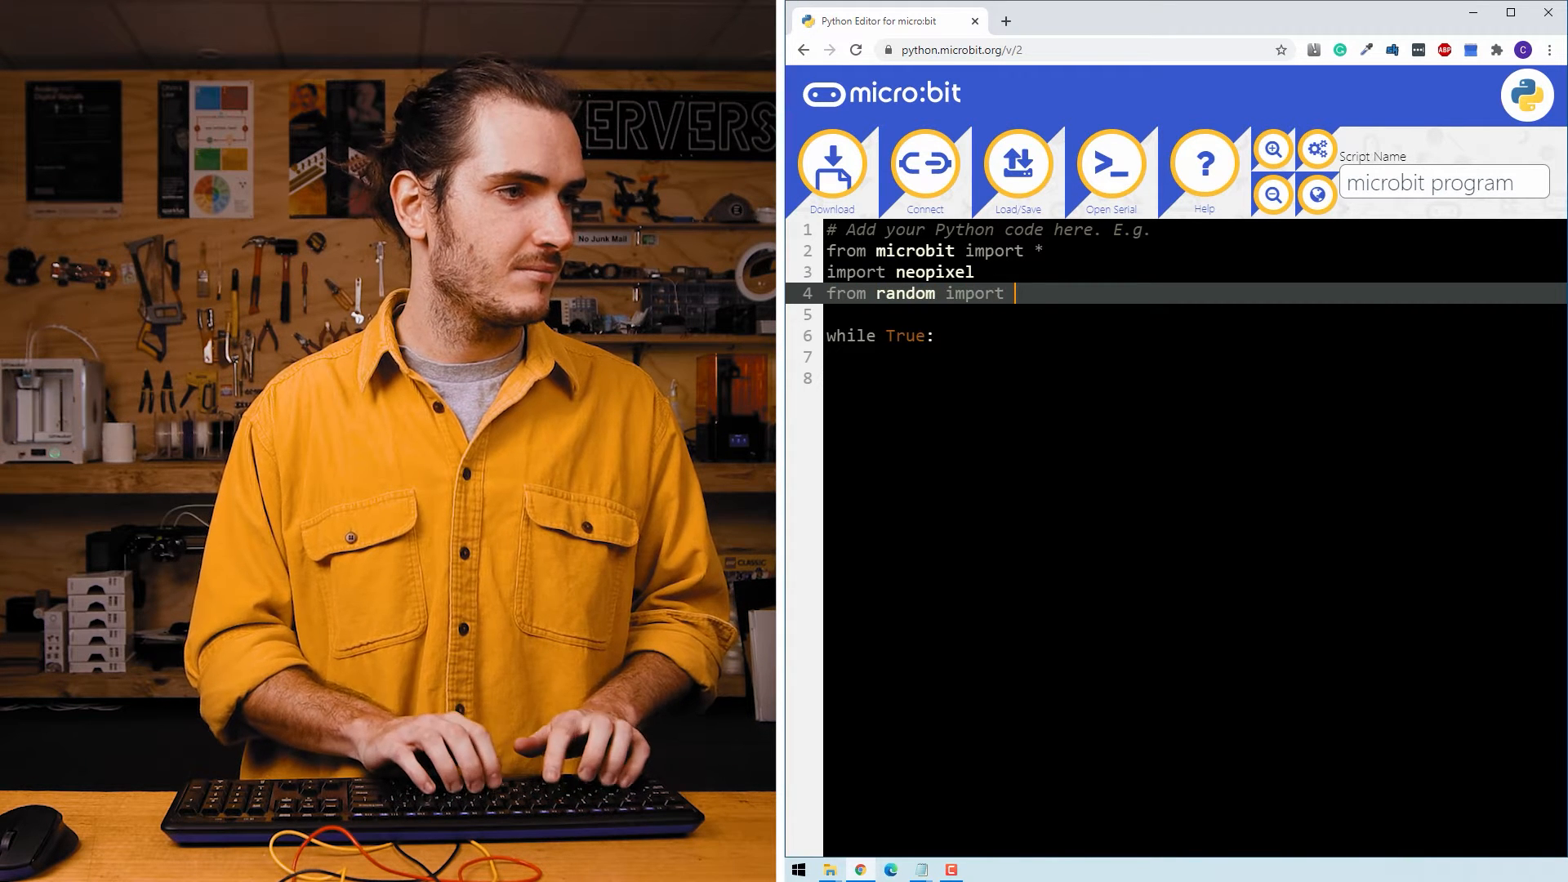
text(randint)
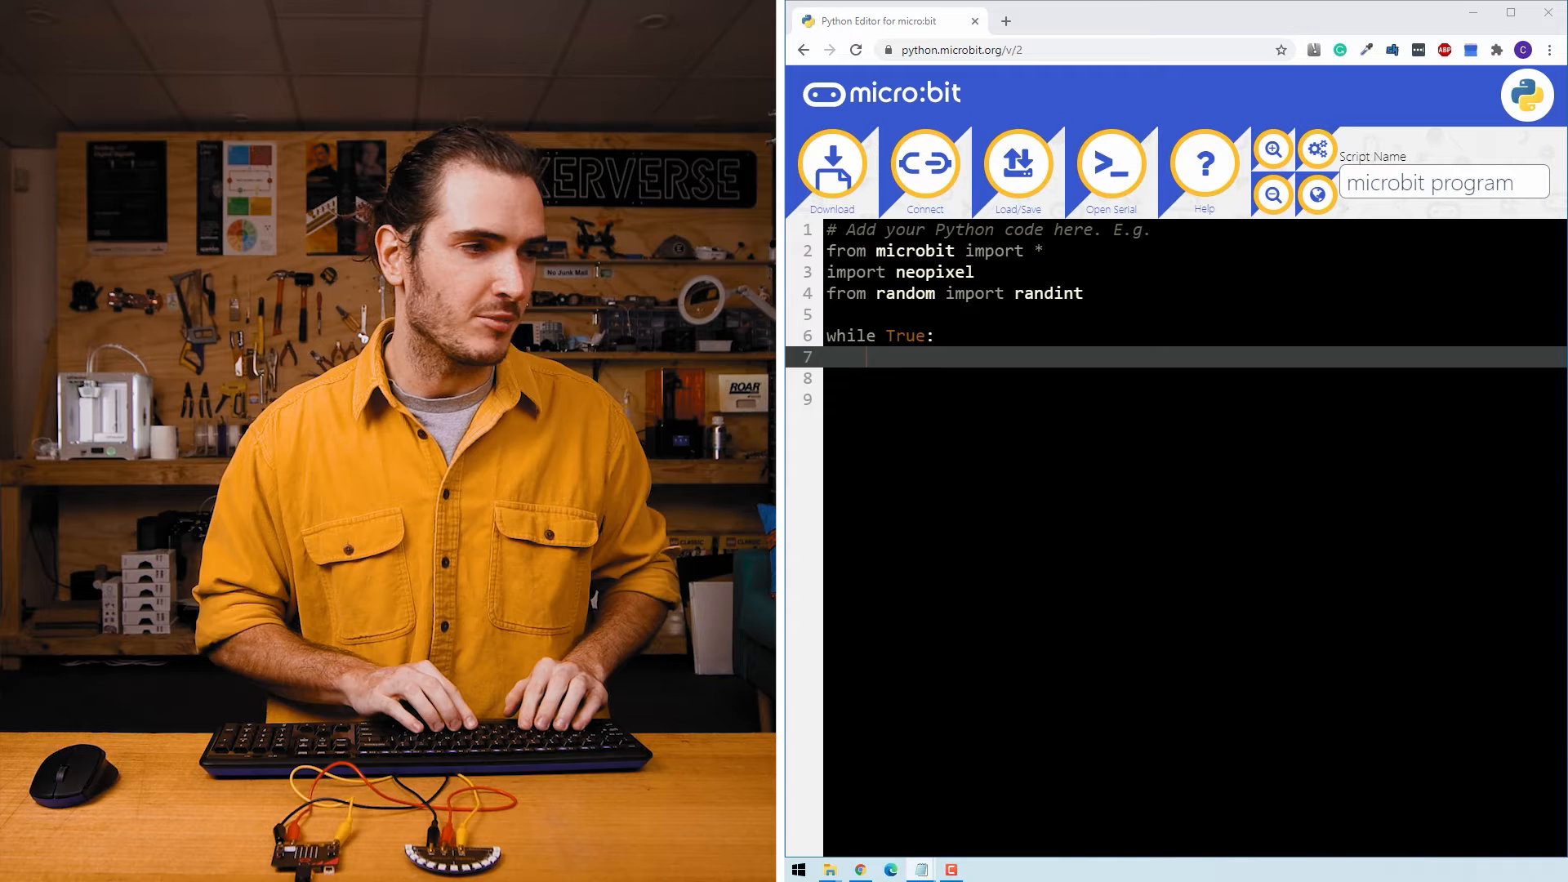
Write 'if button_a.was_pressed() or button_b.was_pressed():' inside the while True loop
text(if b)
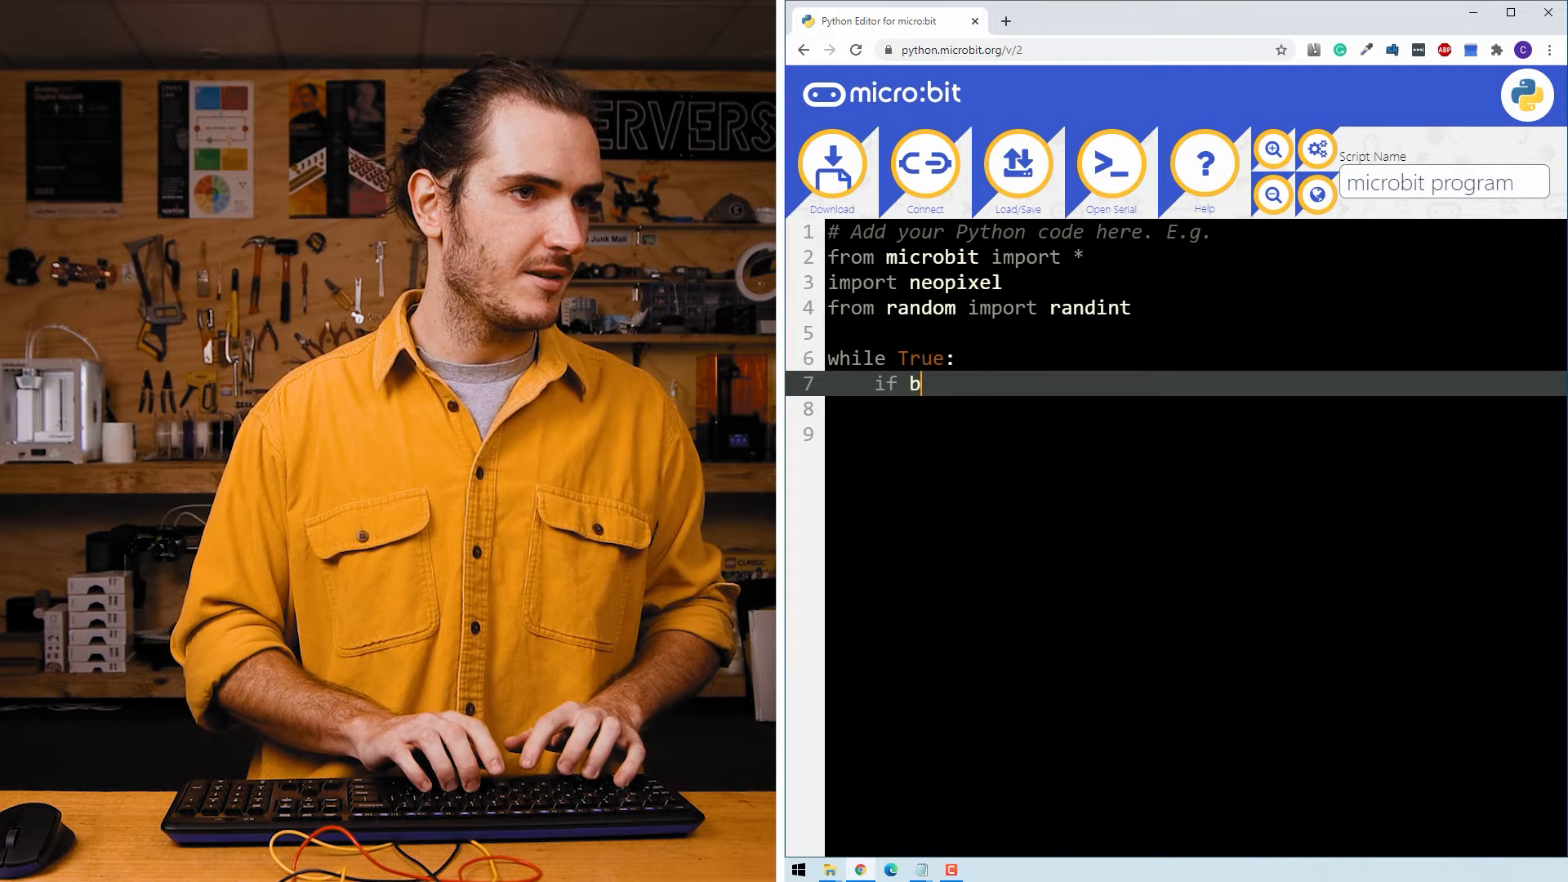
text(utton_a)
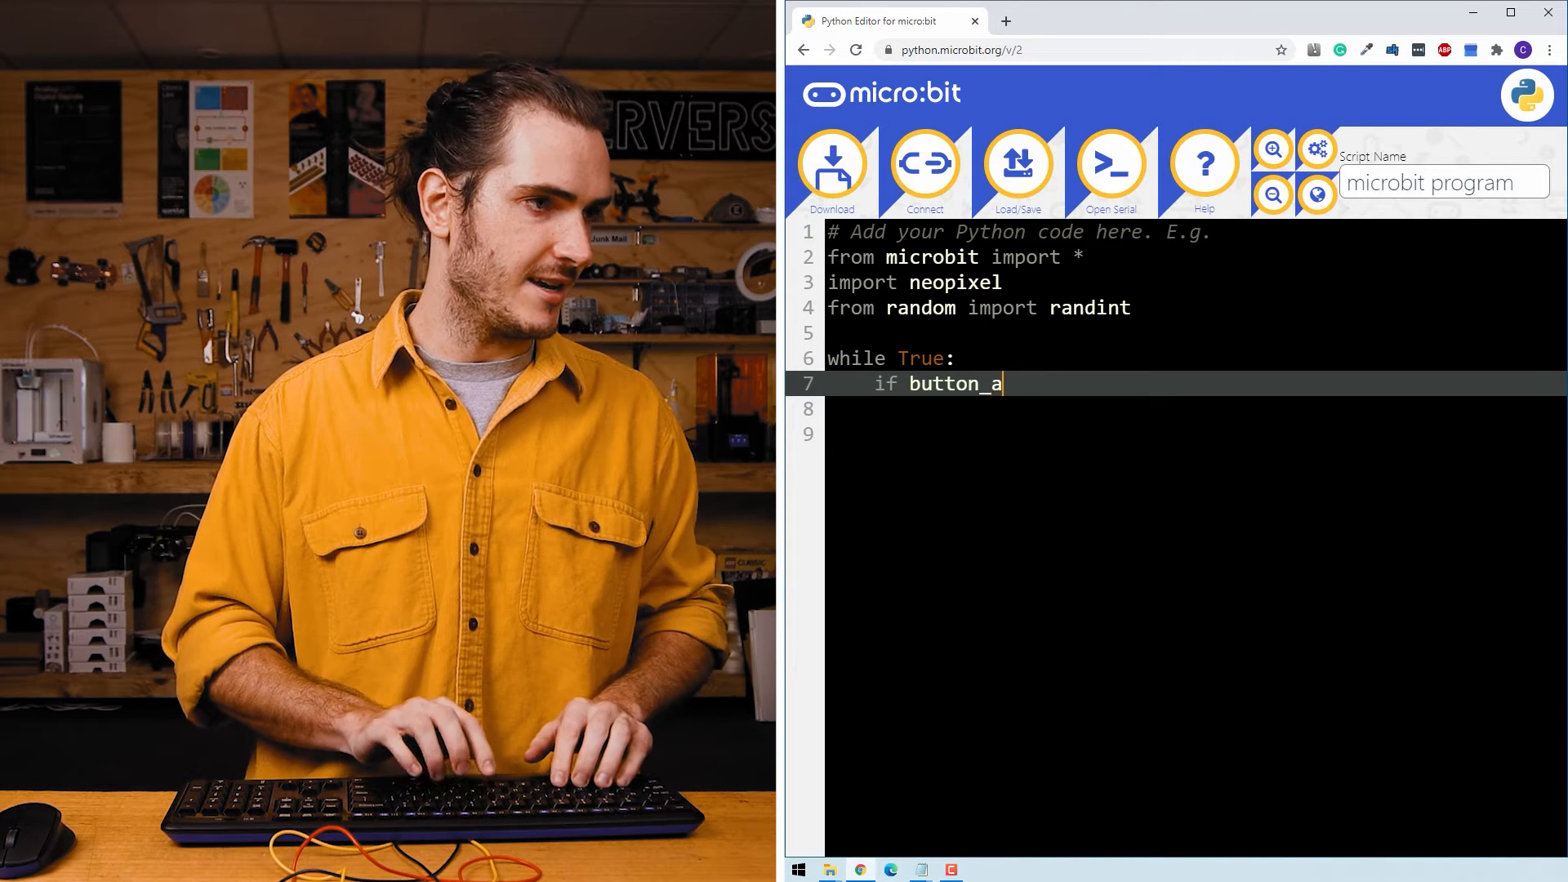
text(.was_p)
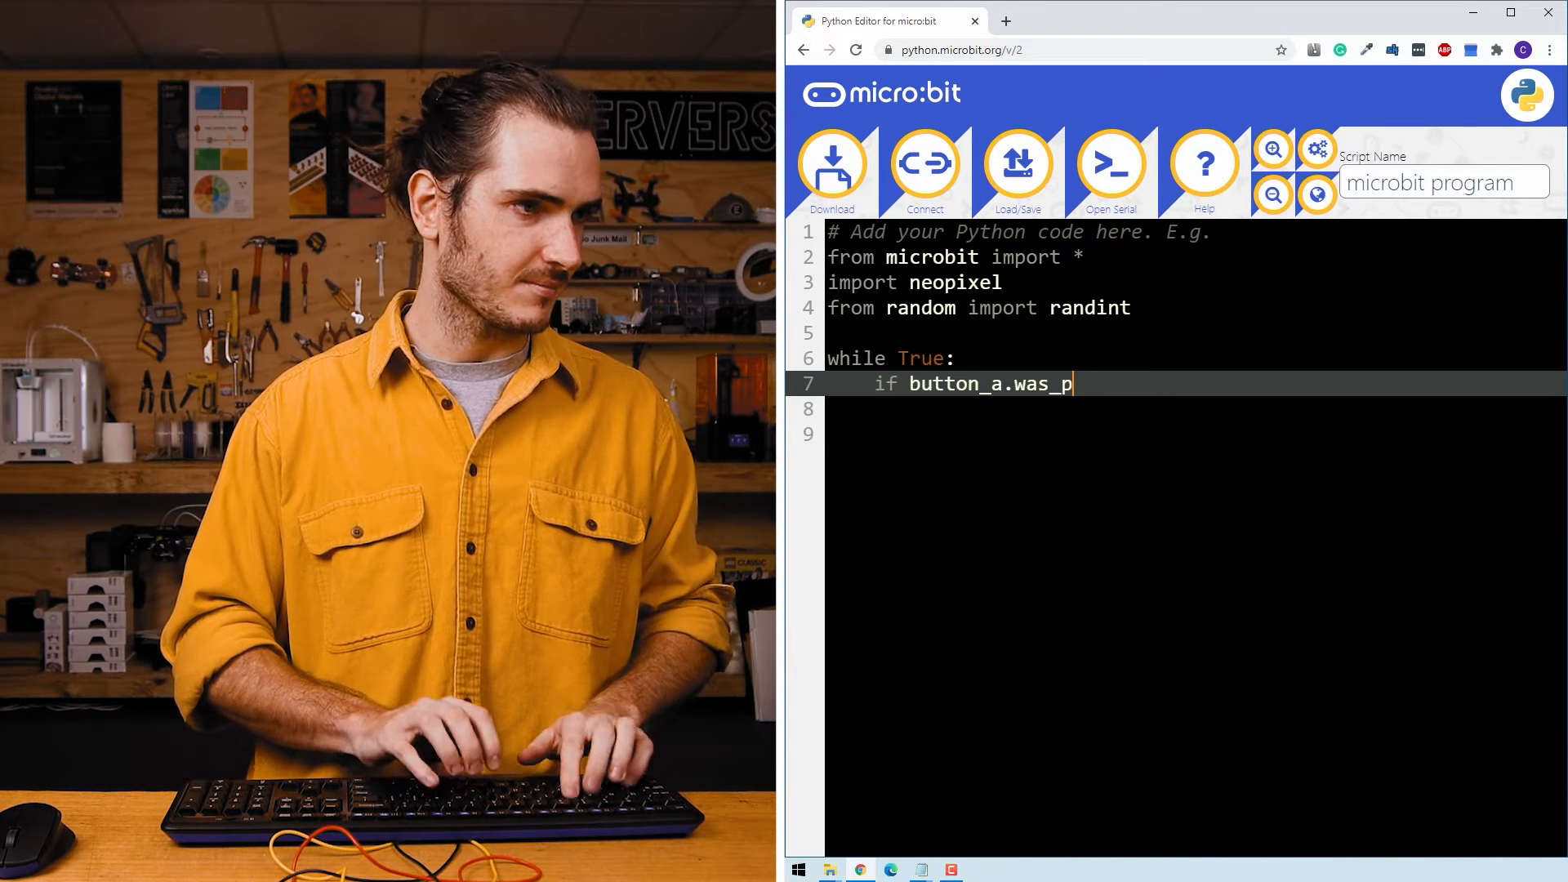
text(ressed())
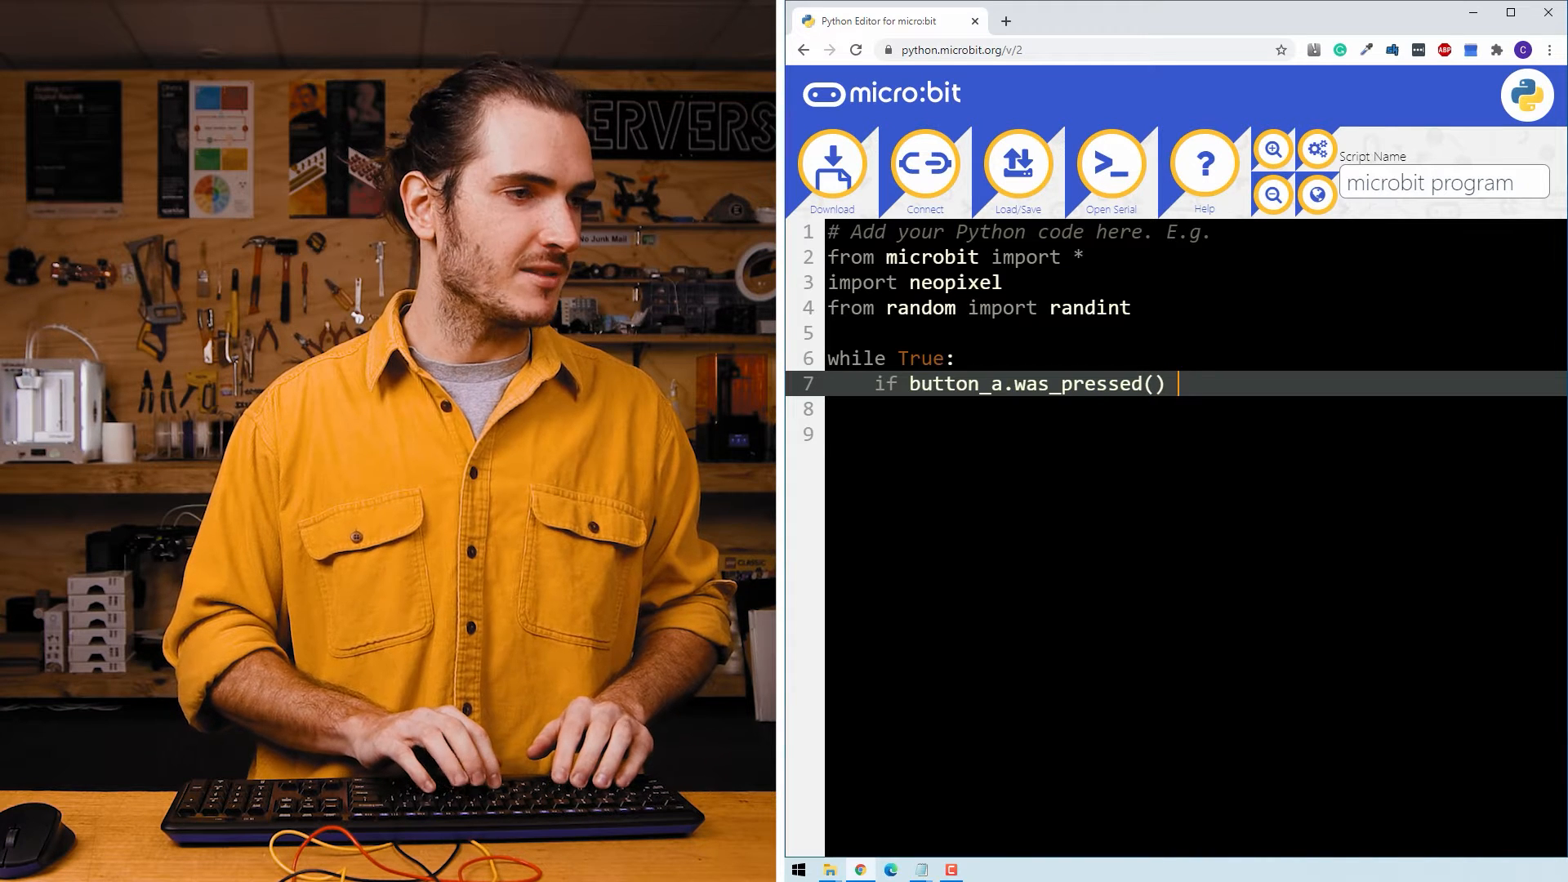
text(or button)
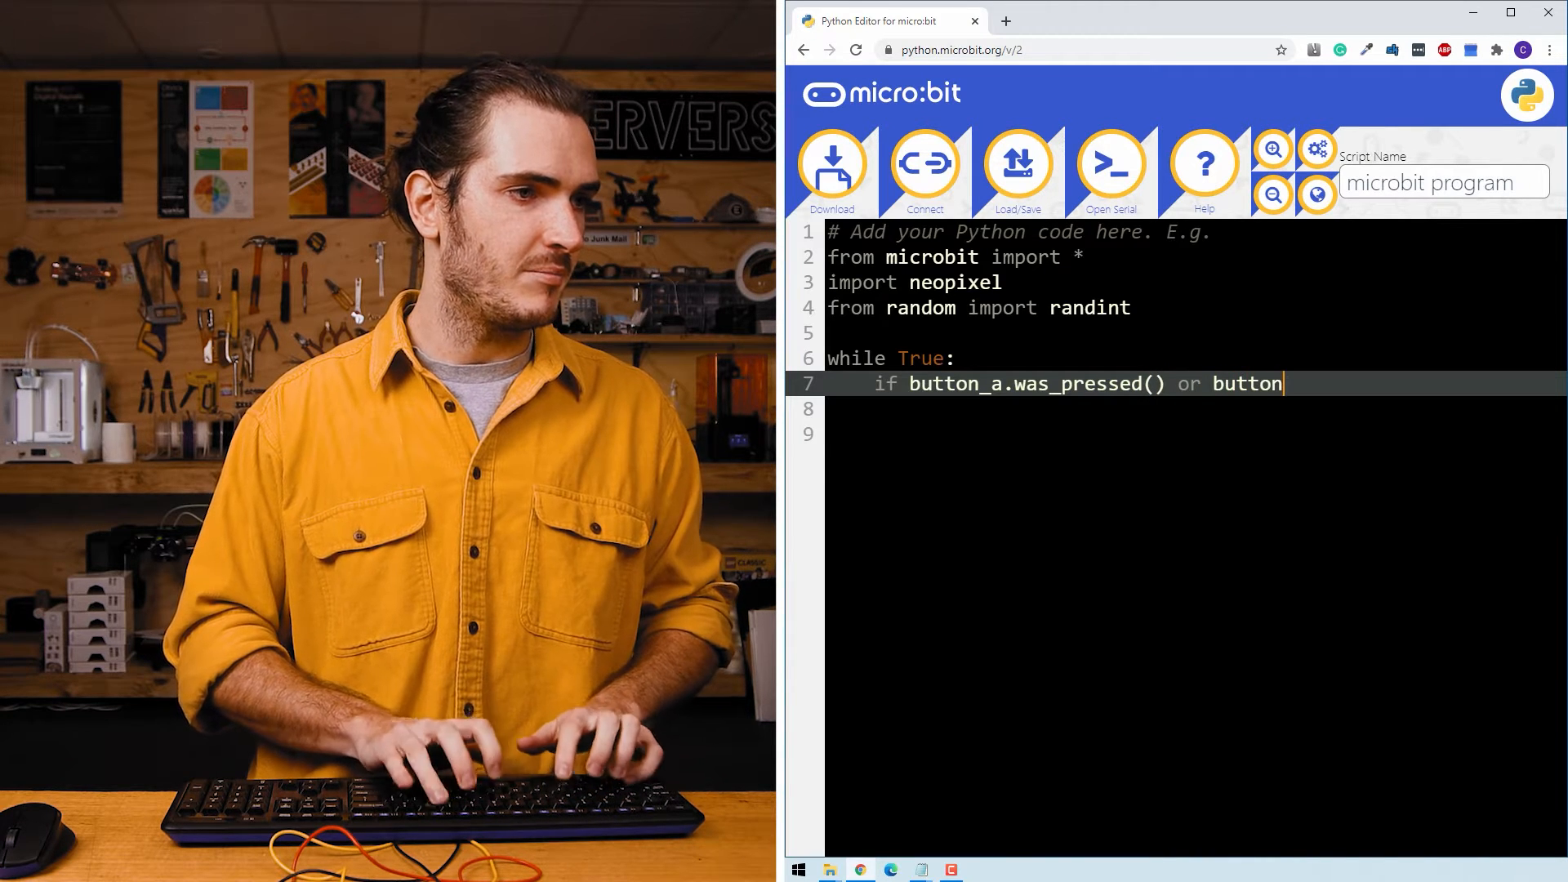
text(_b.)
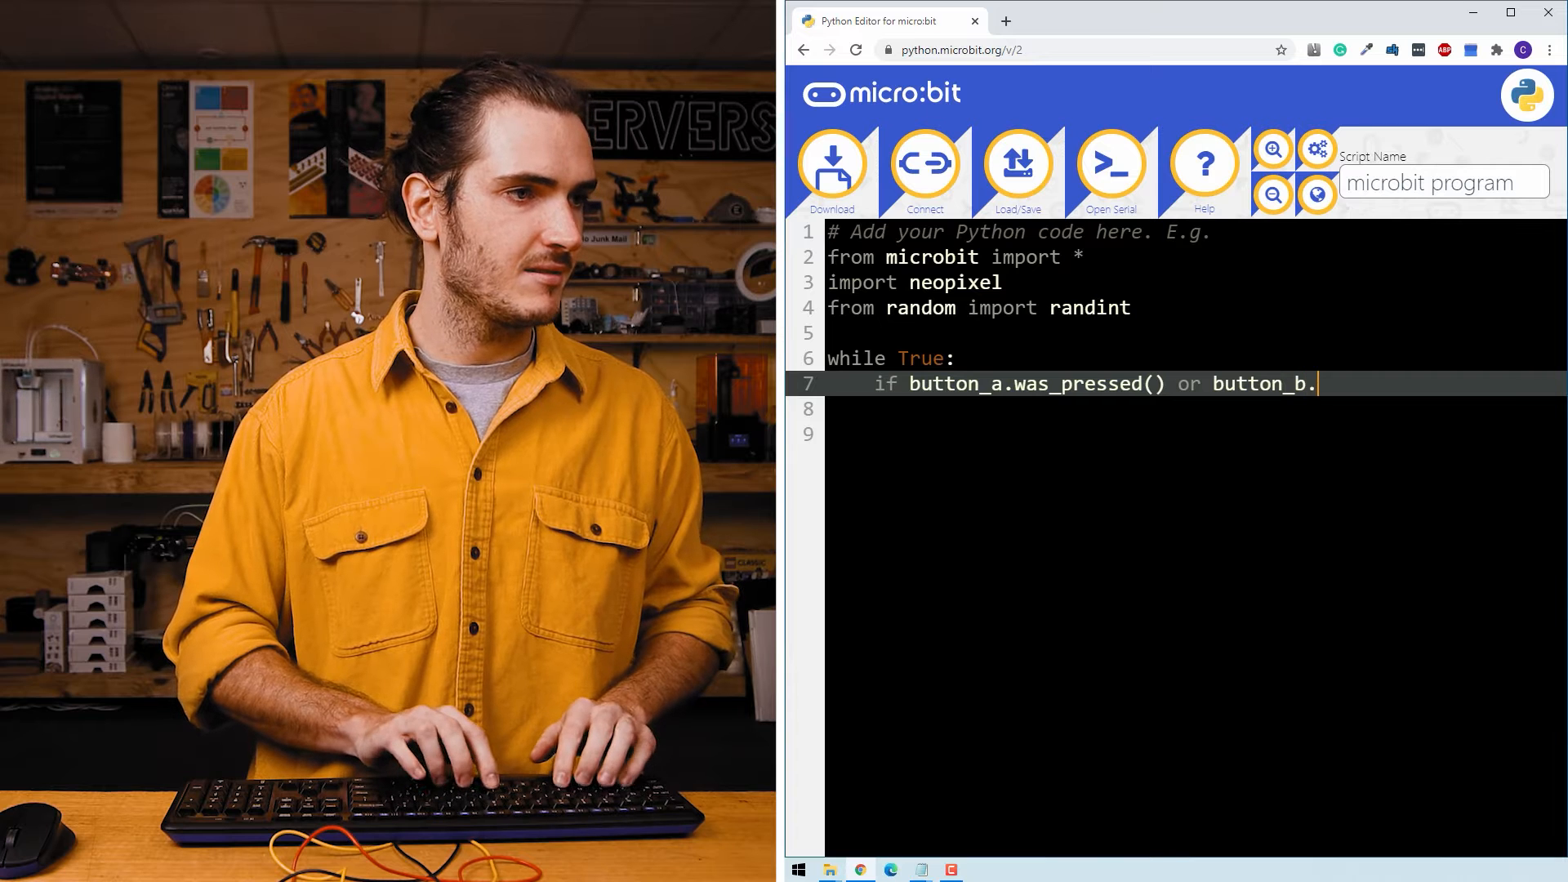
text(was_presse)
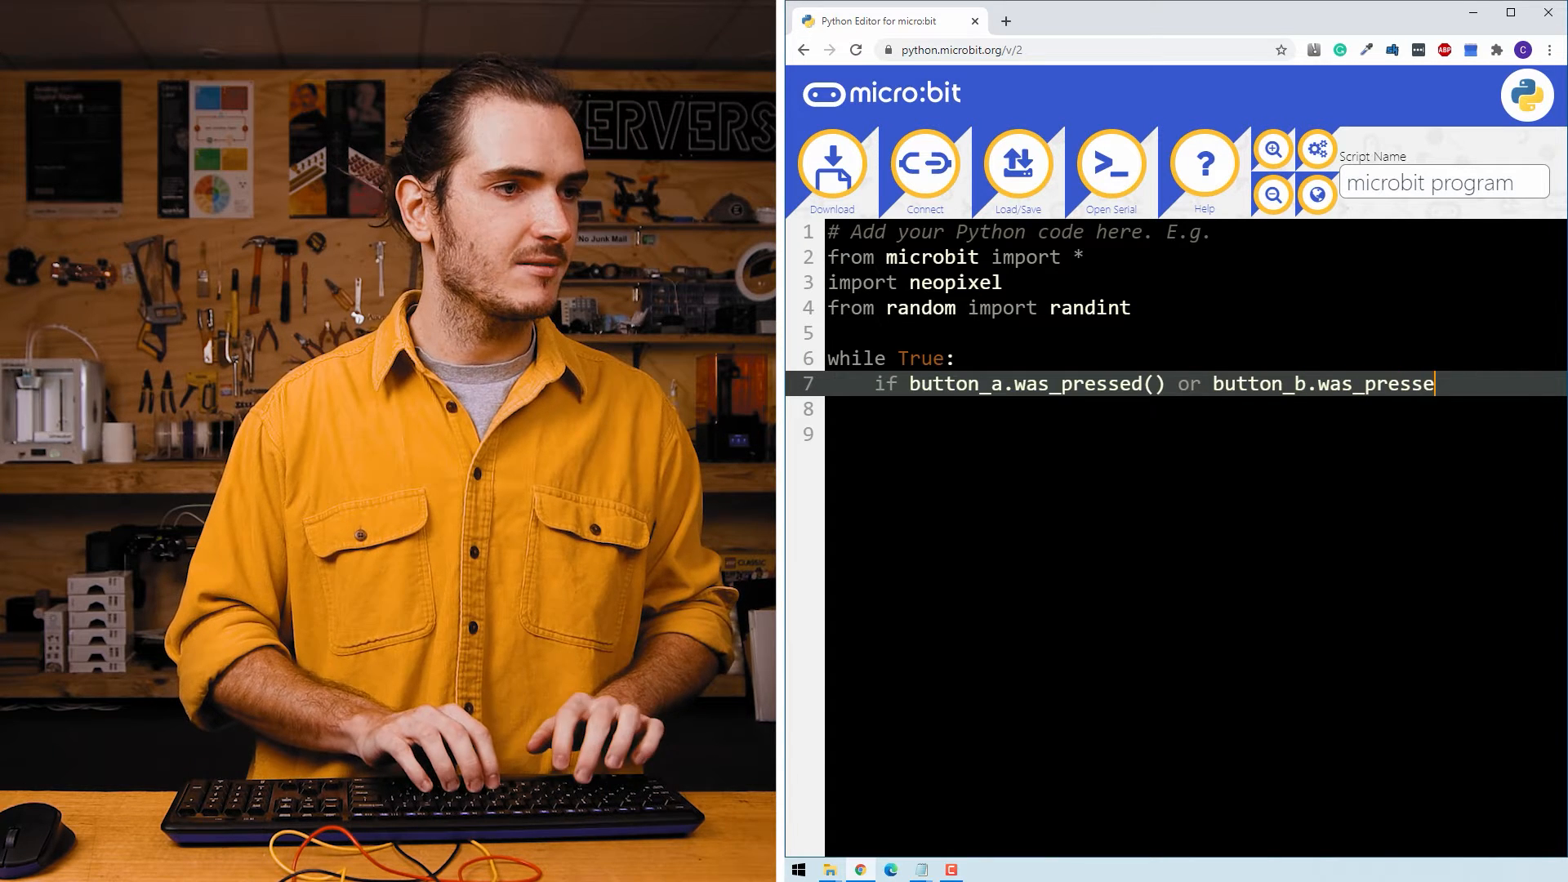
key(Enter)
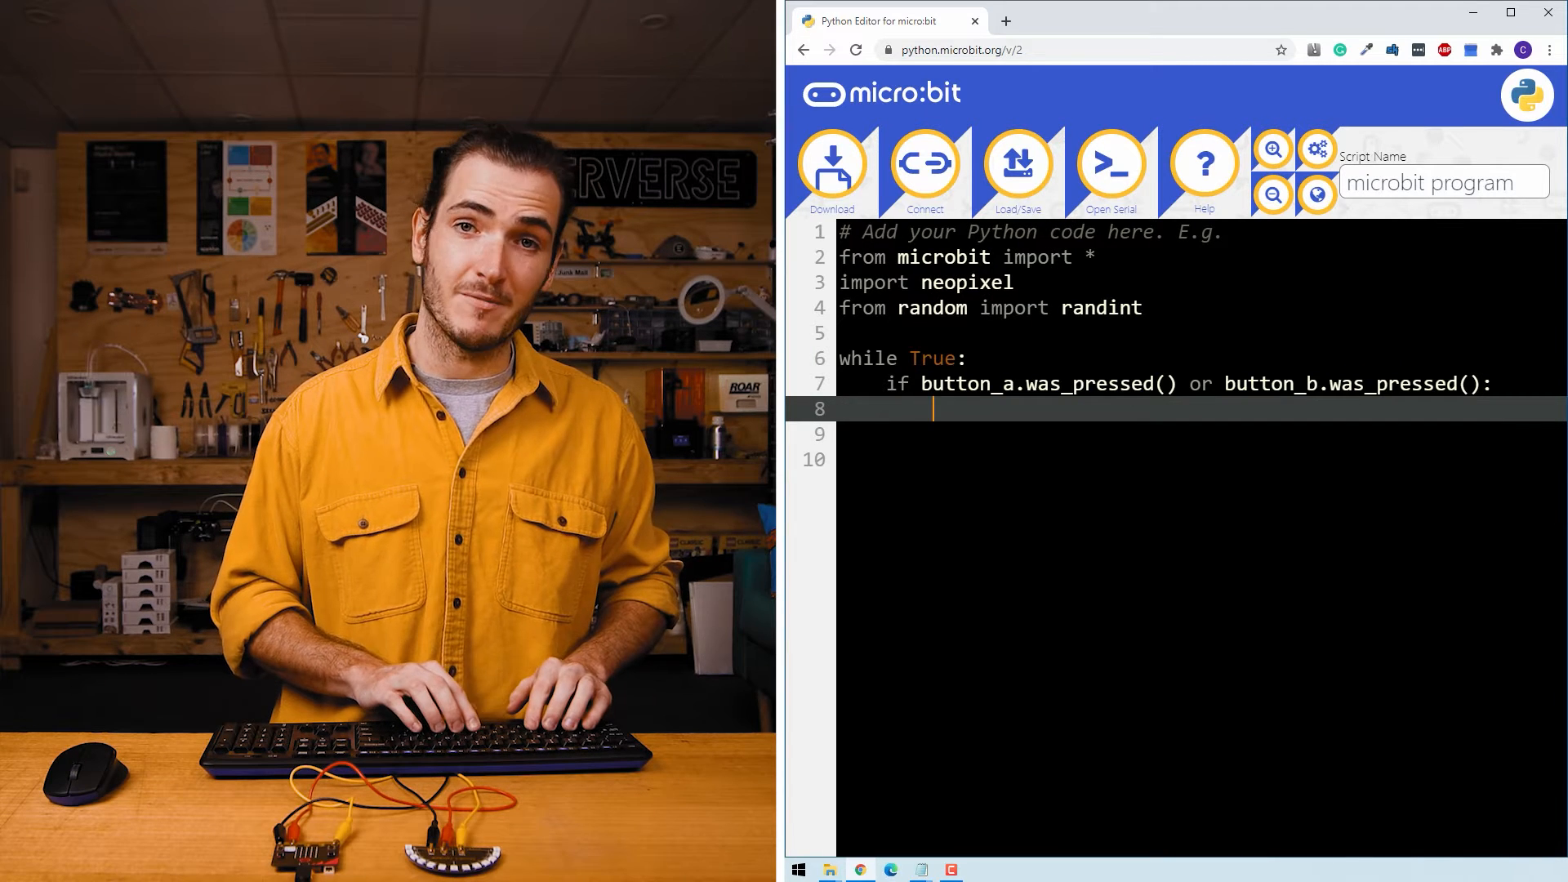
Assign red = randint(0,60) under the button condition
text(red)
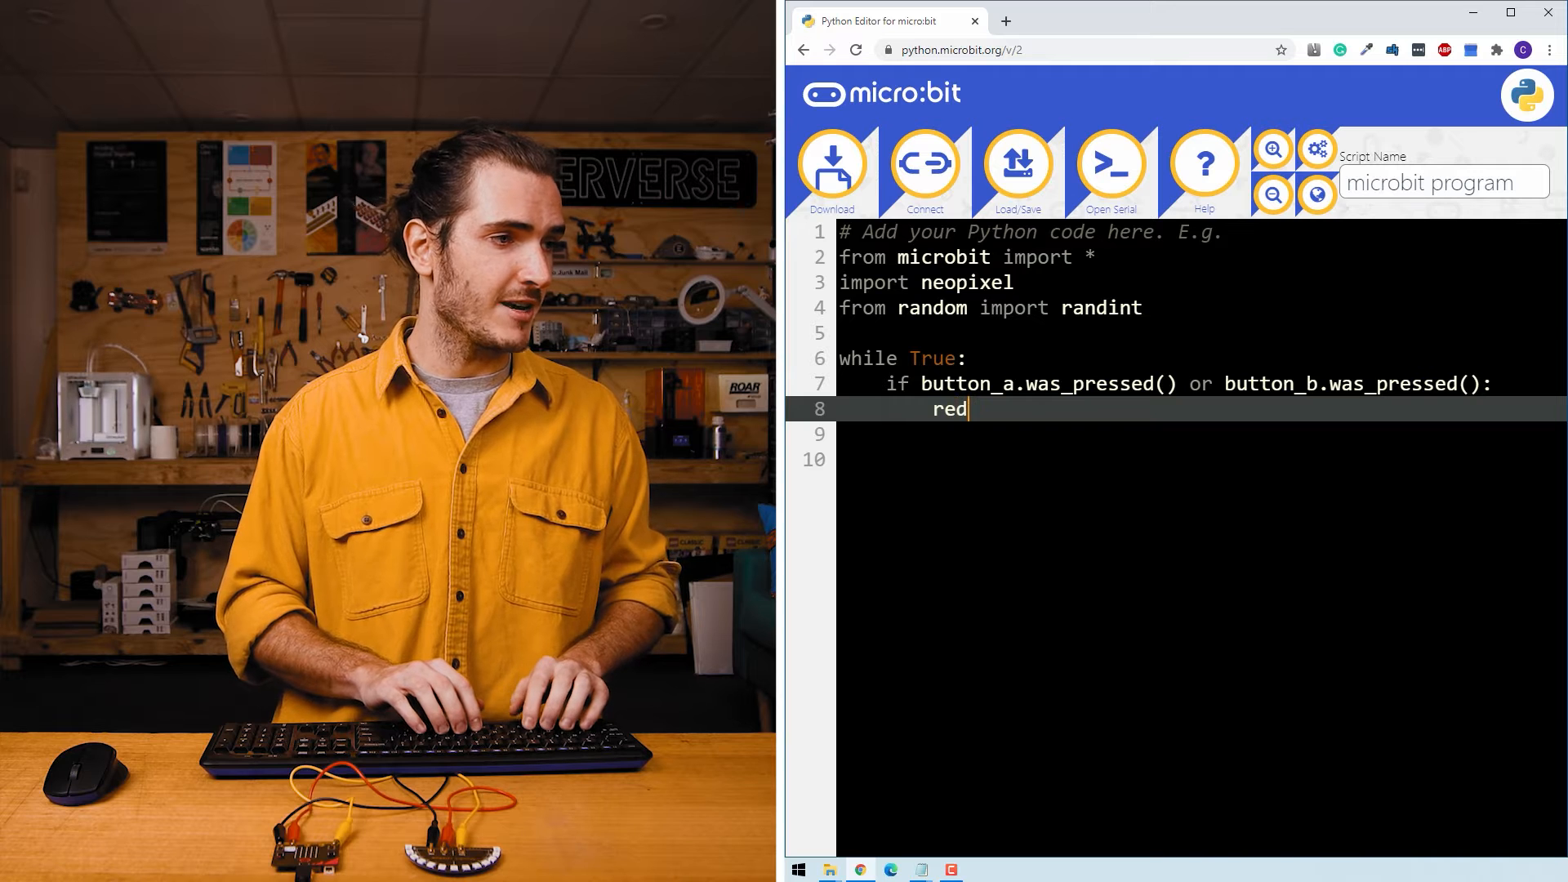
text(=)
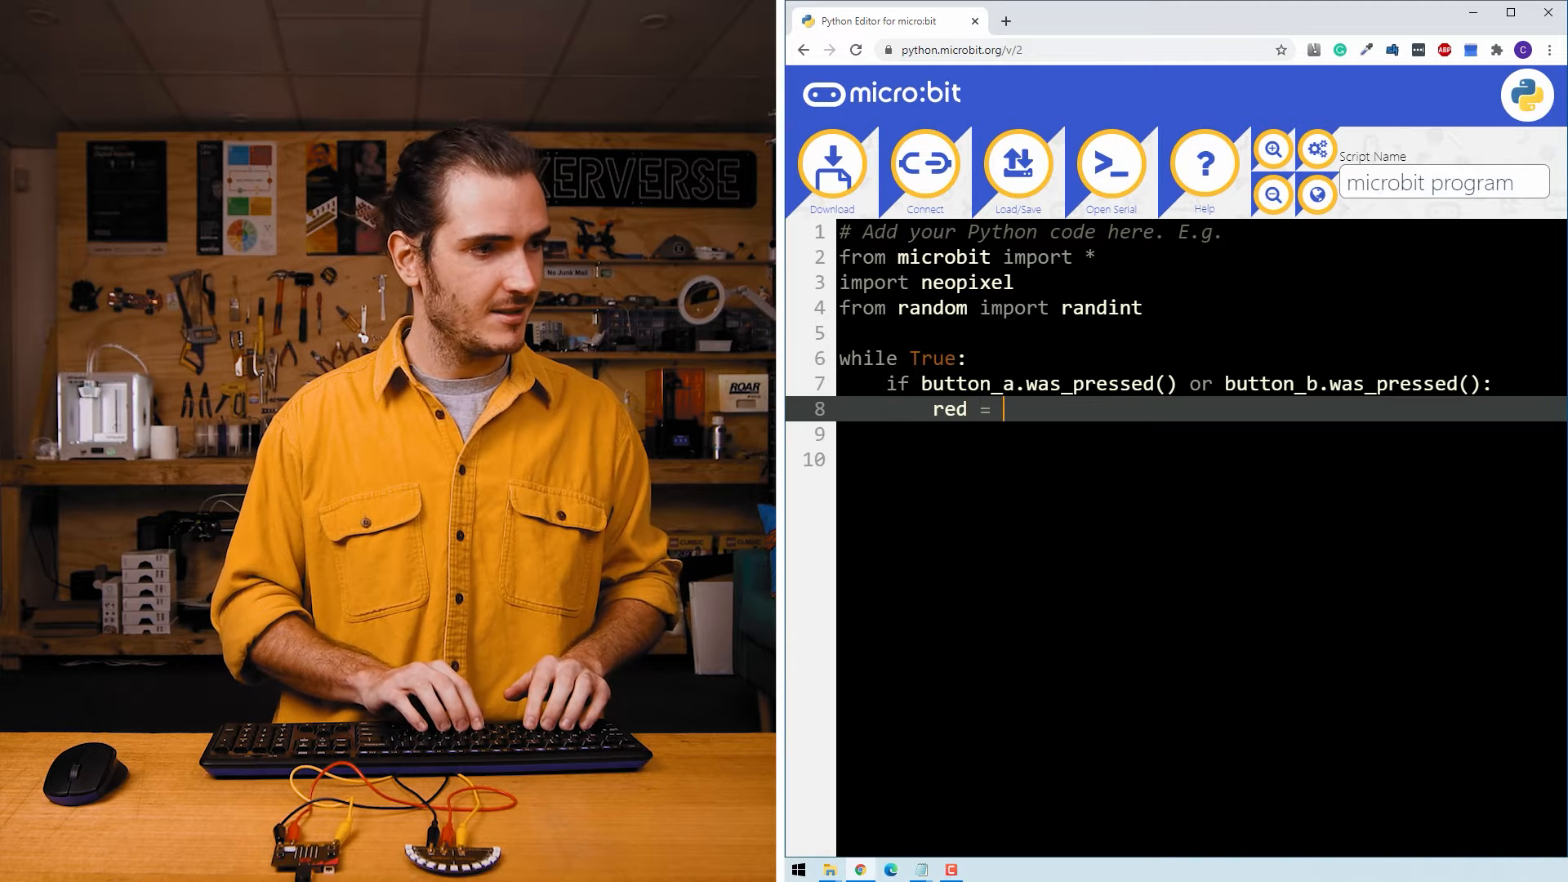
text(randint)
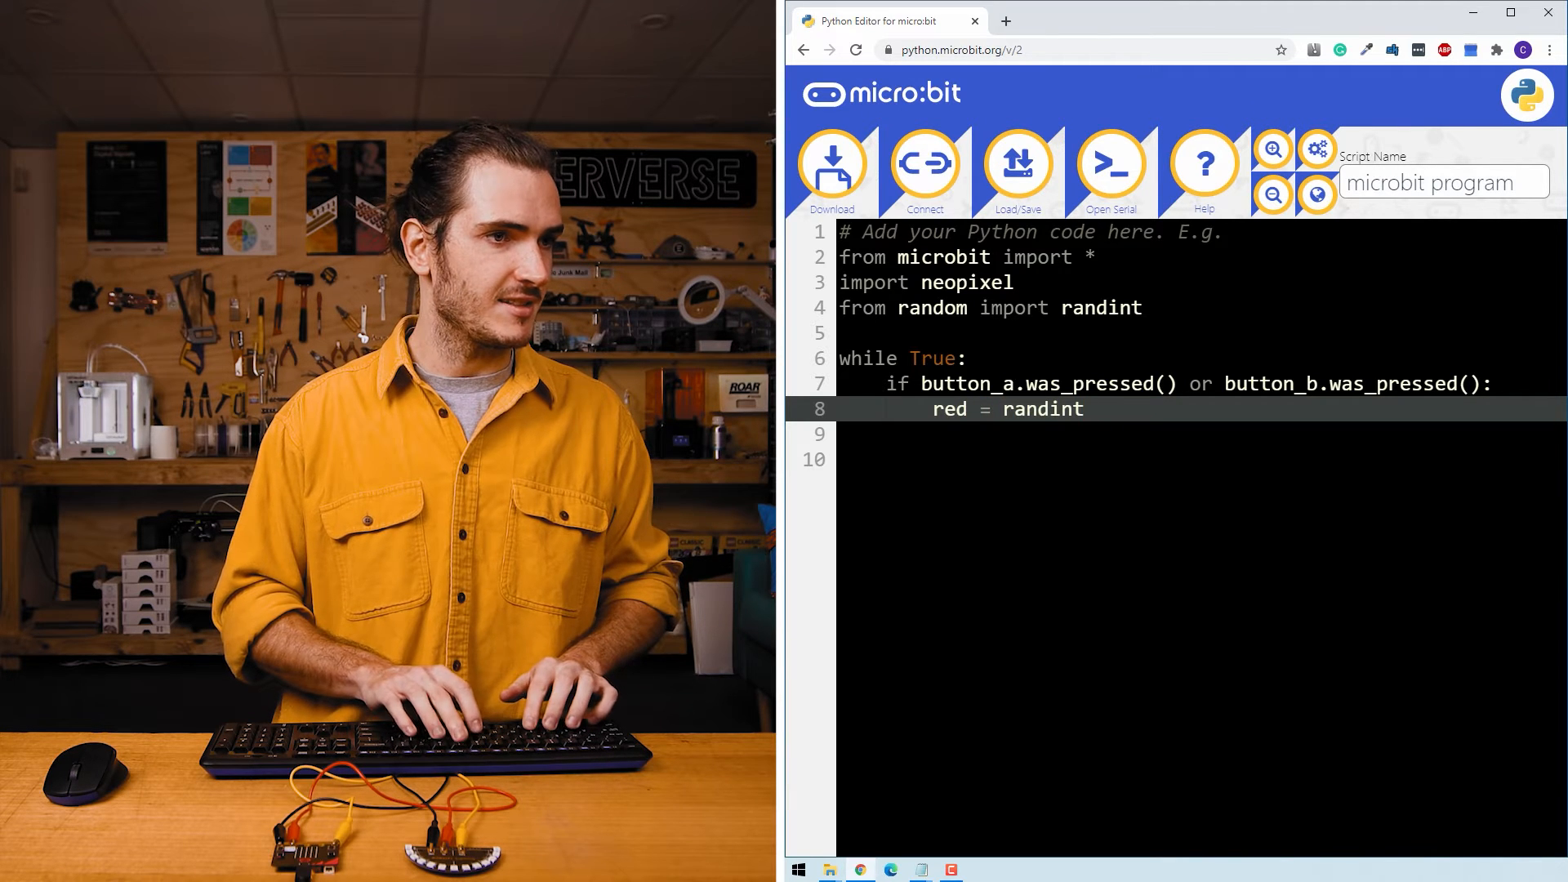
text((0,)
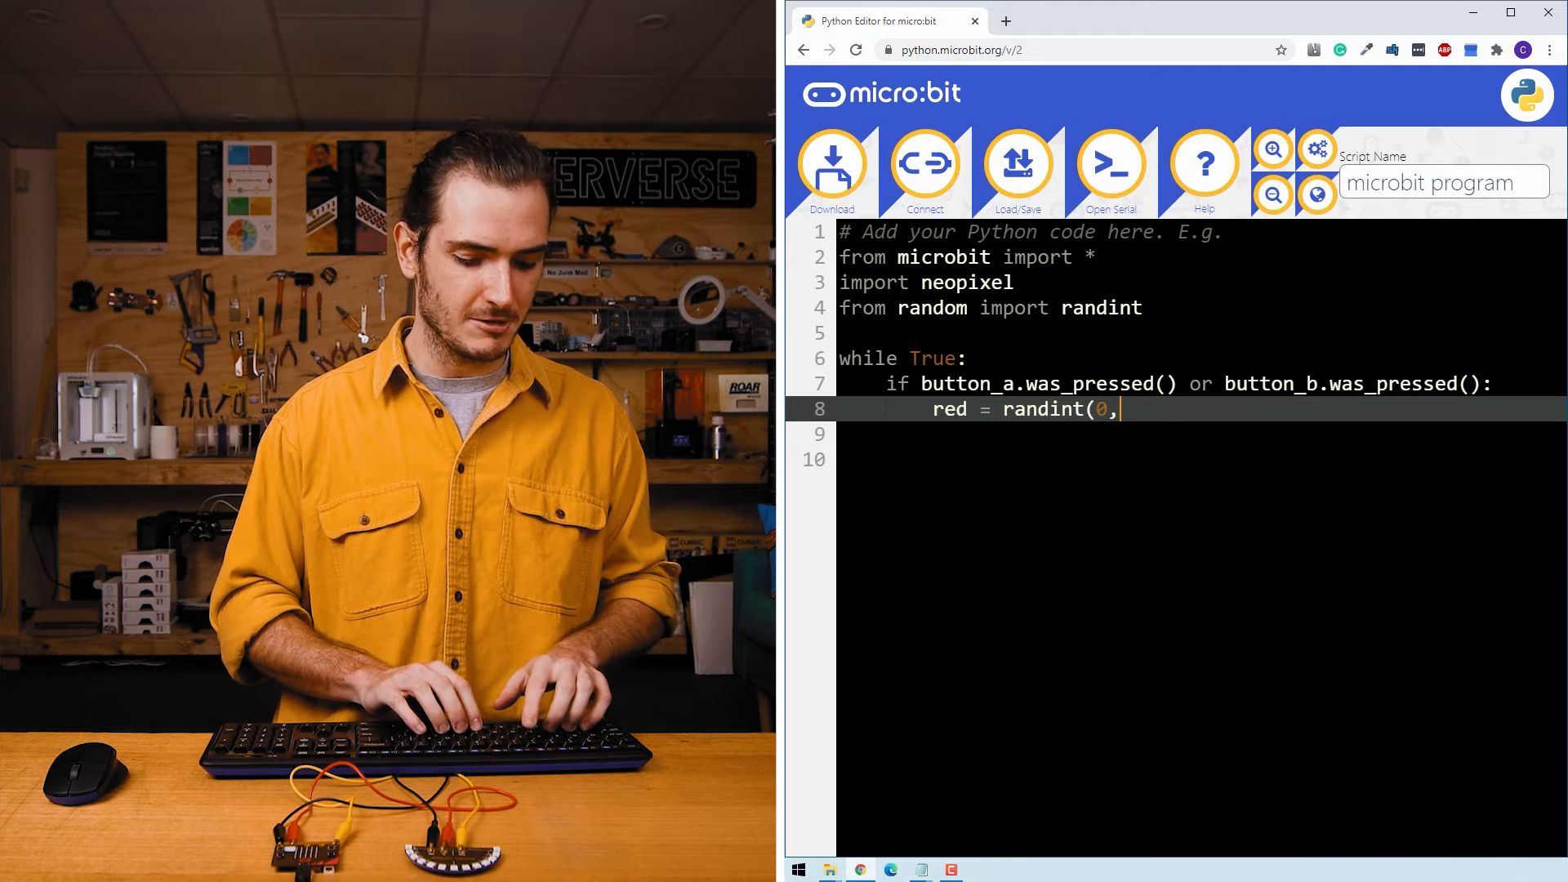
text(60))
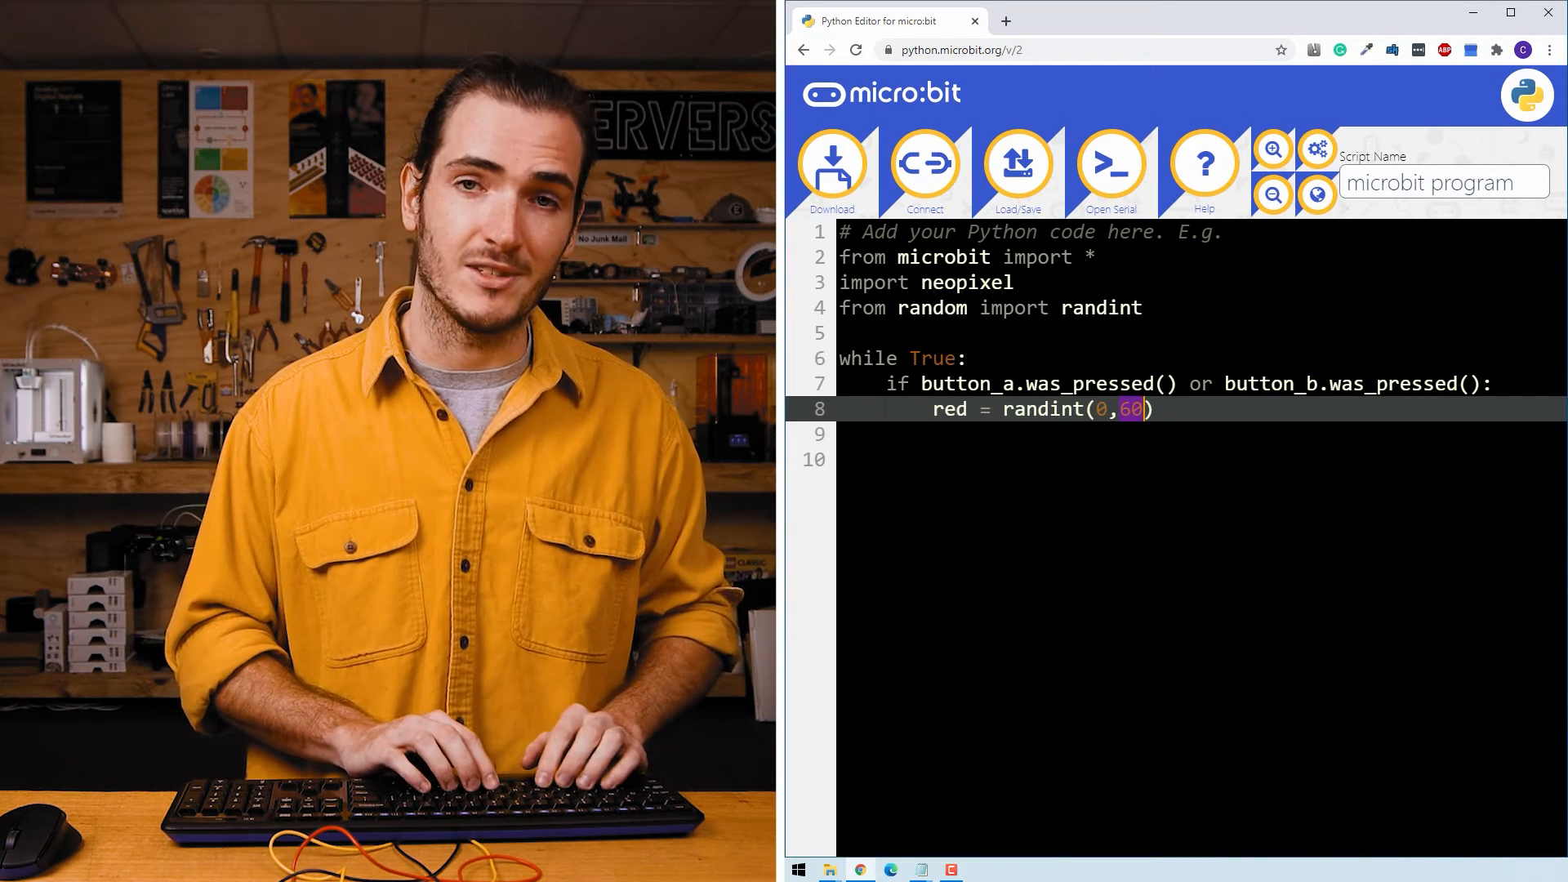
key(Enter)
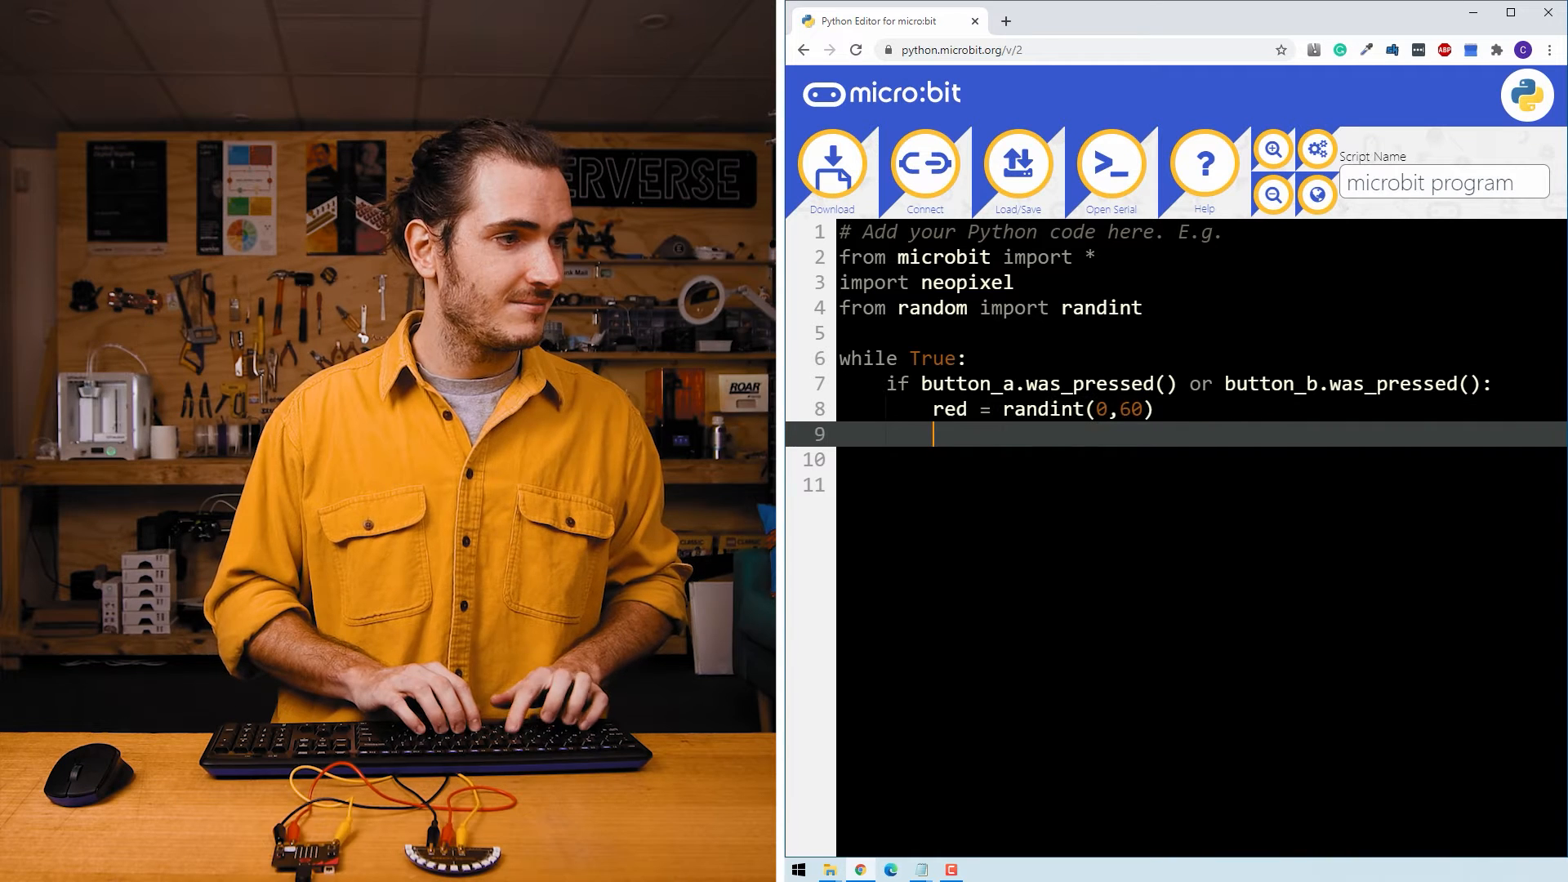
Assign green and blue random values with randint(0,60)
text(green = rand)
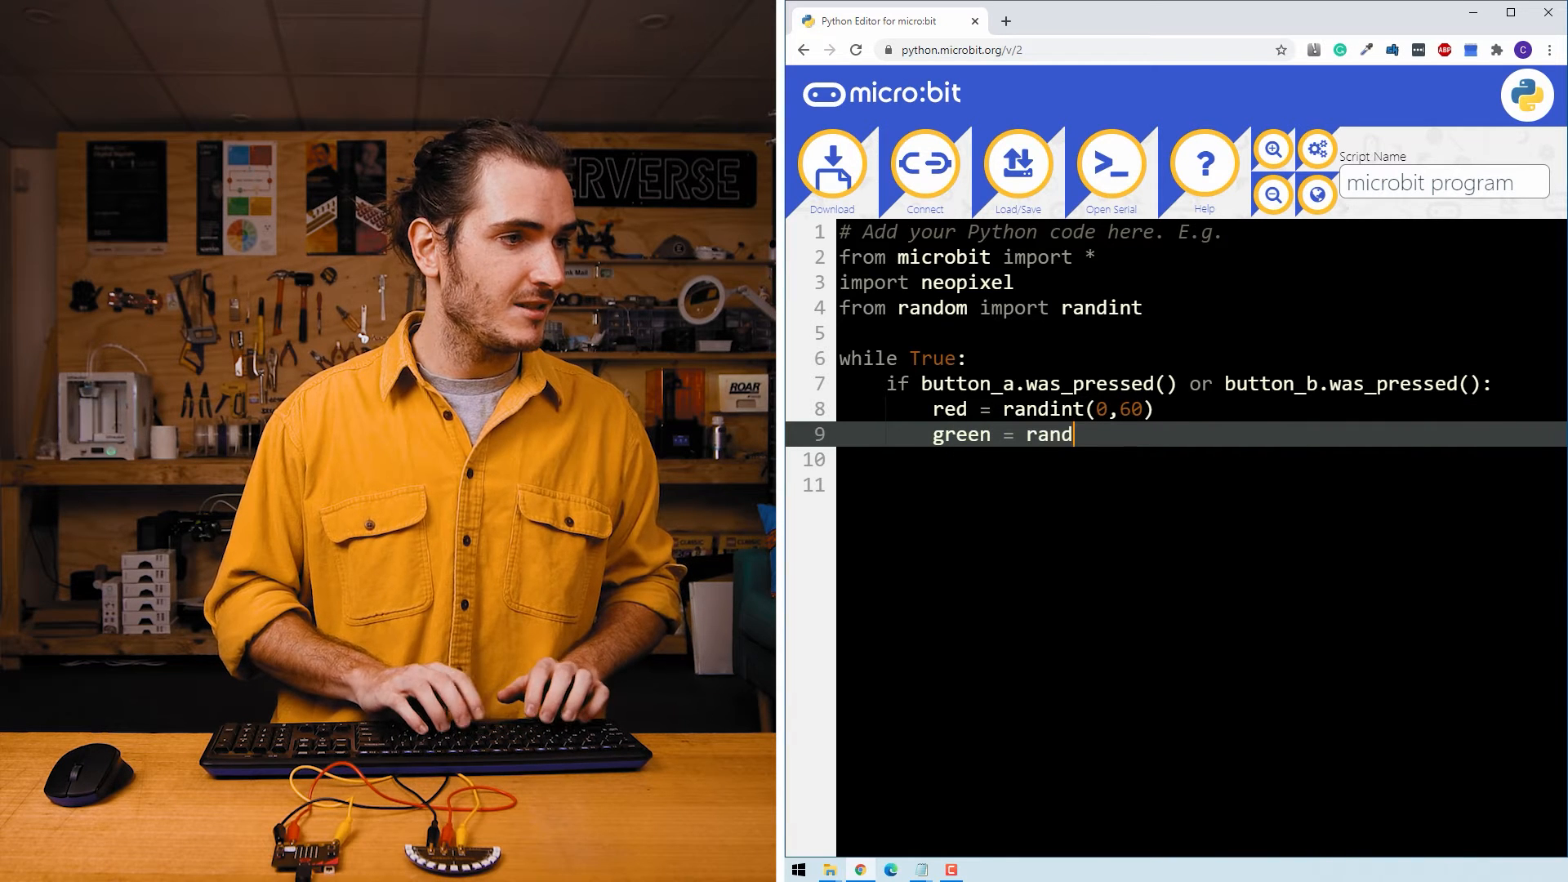
text(int(0)
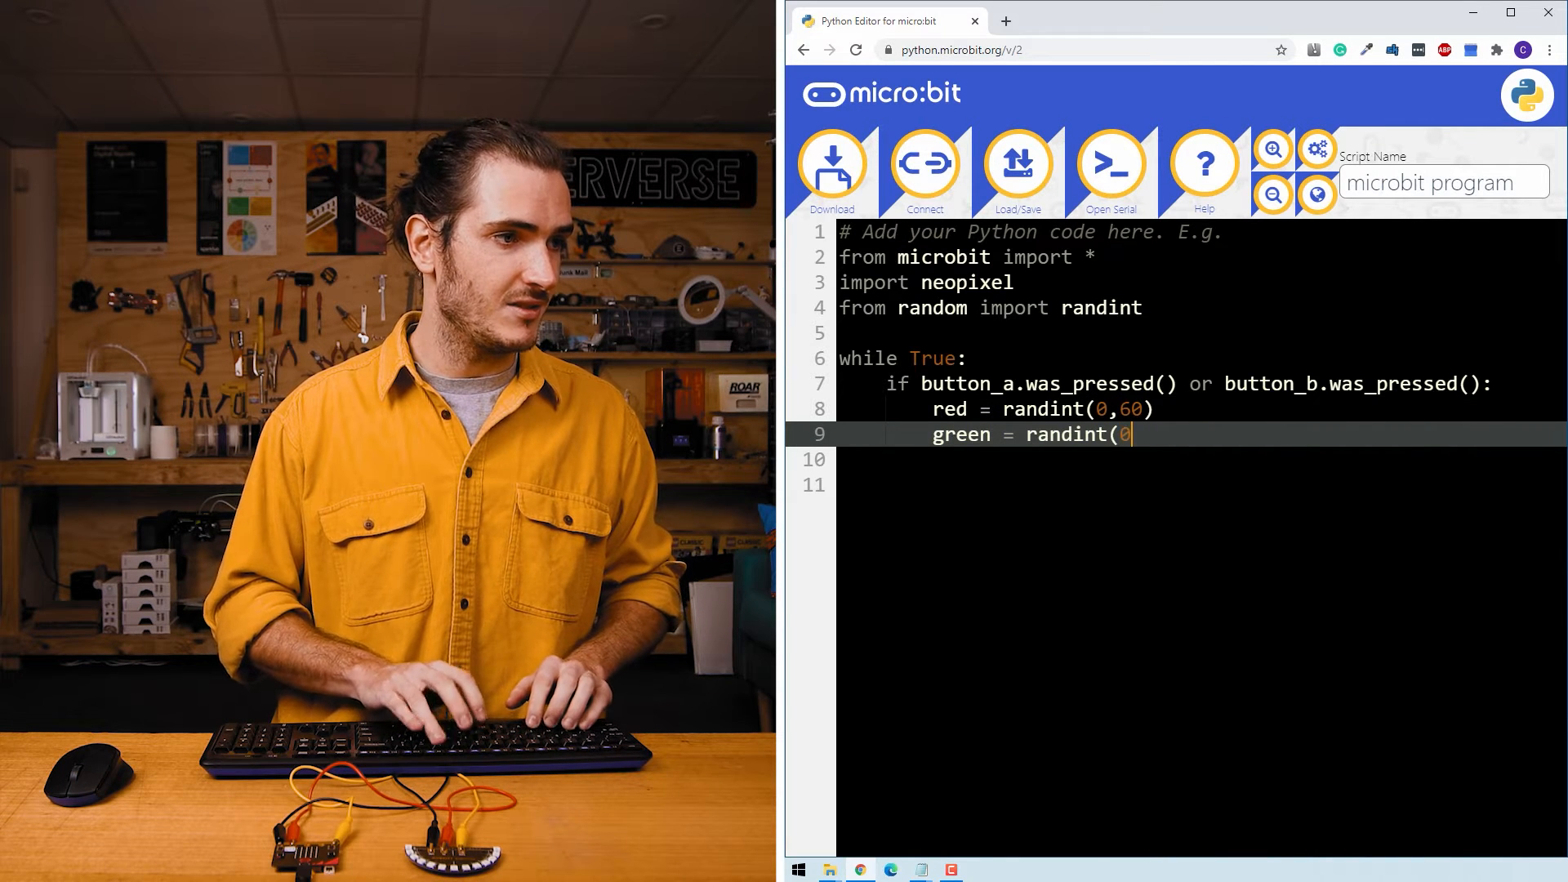
text(,60))
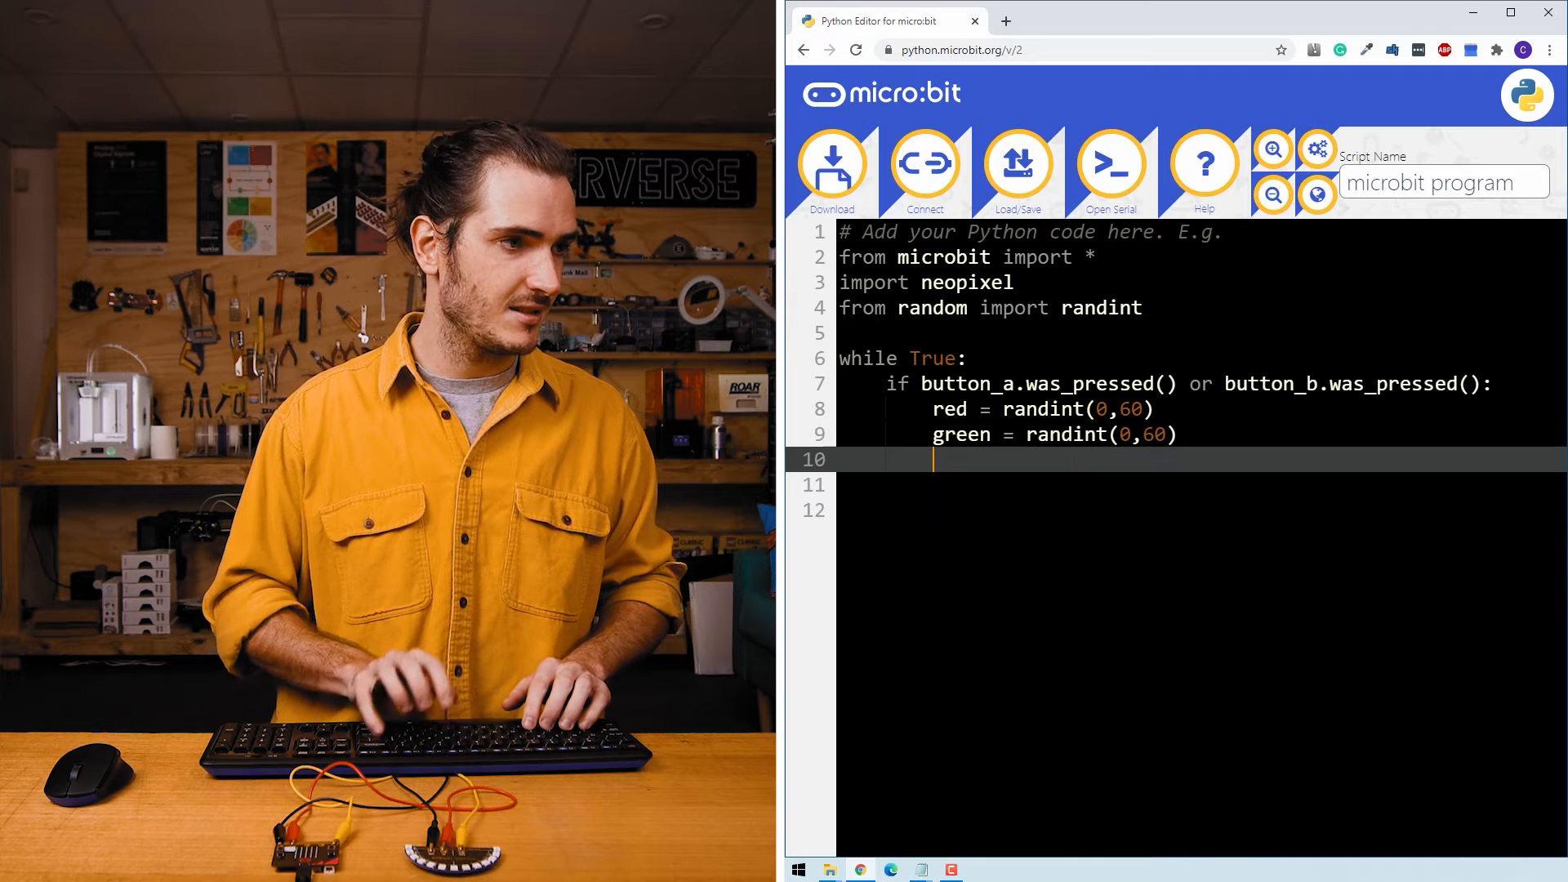
text(blue = randi)
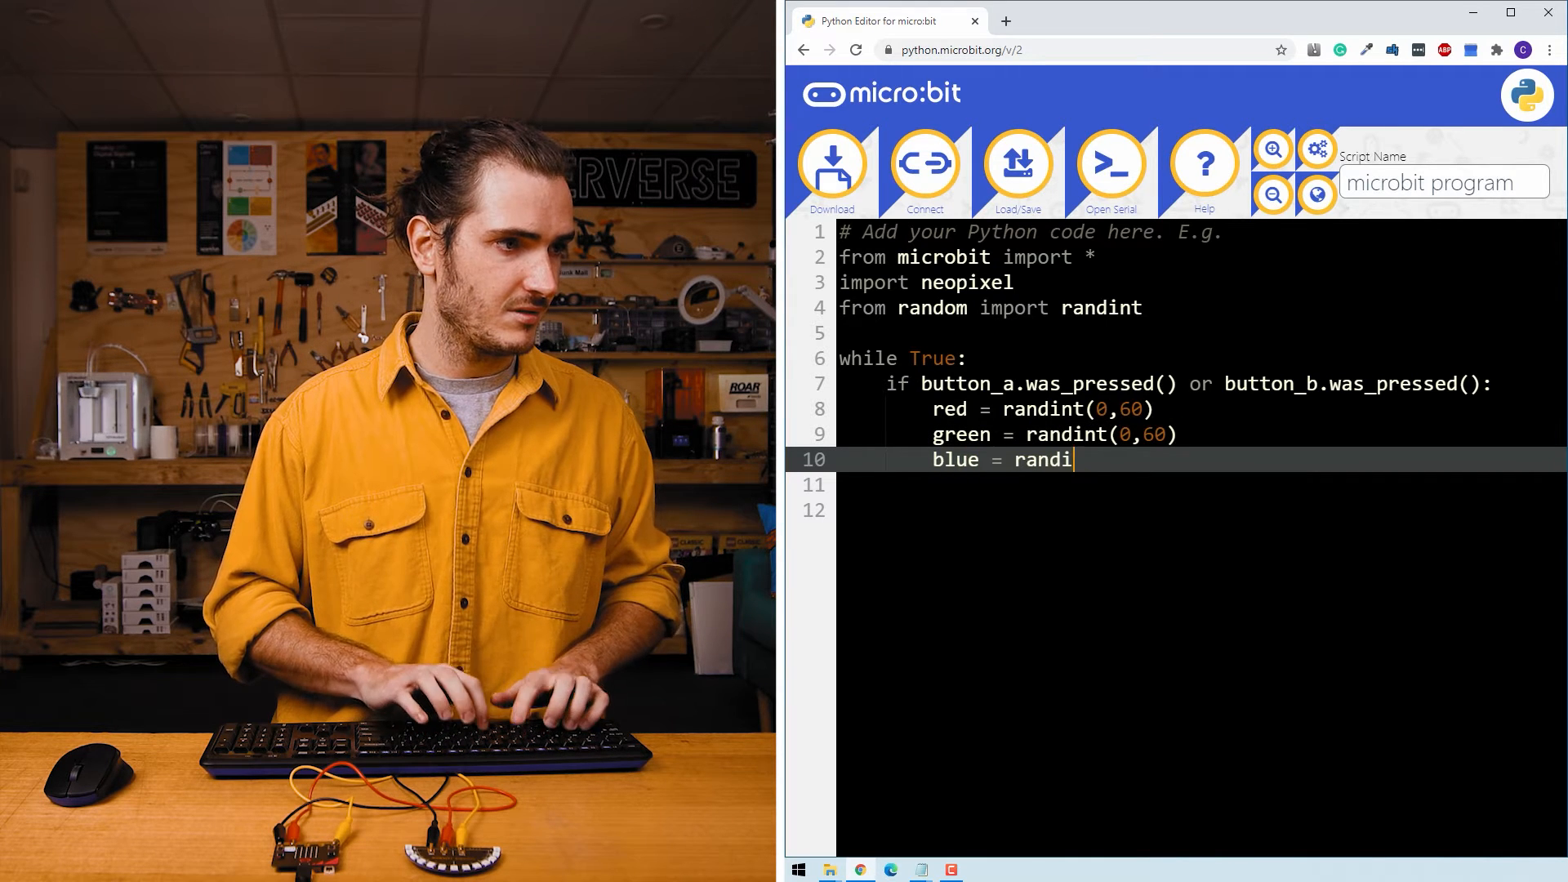
text(nt(0,)
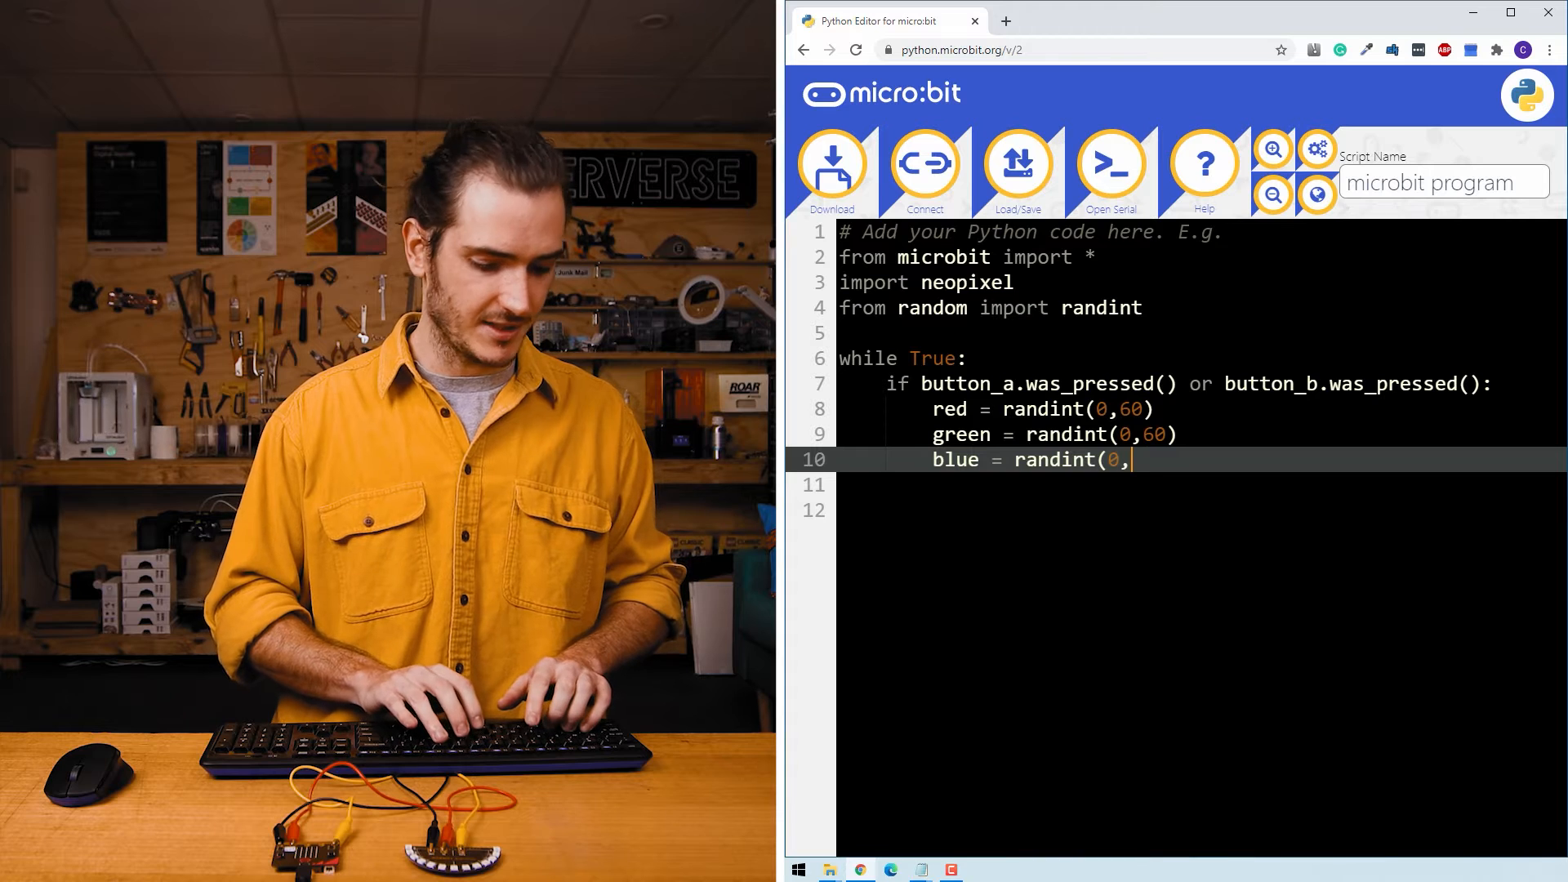
text(60))
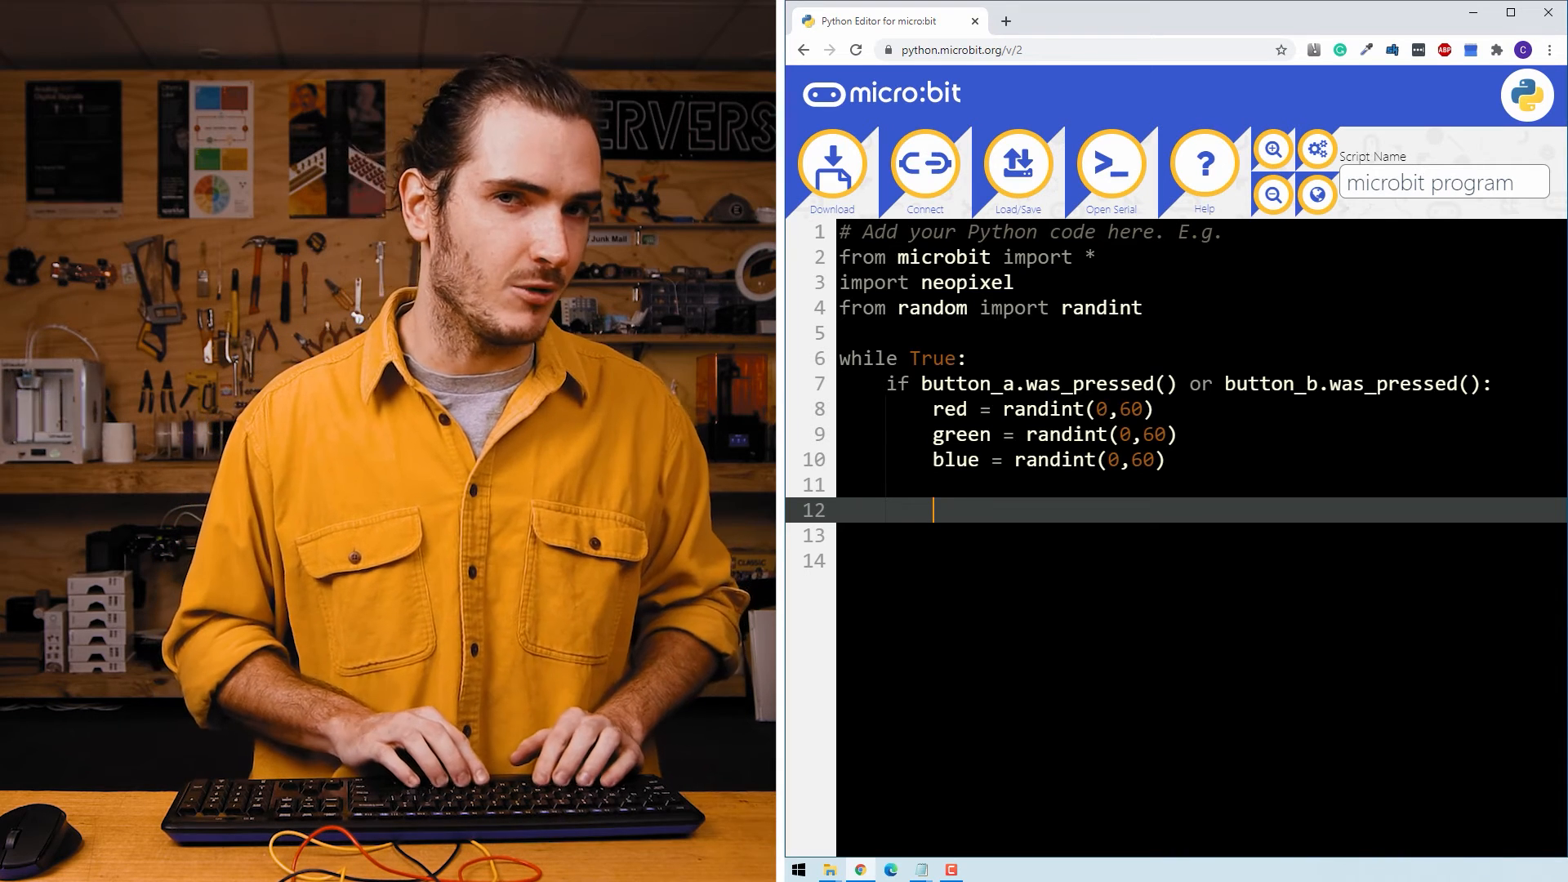
Add 'for i in range(13):' below the colour assignments
text(for i)
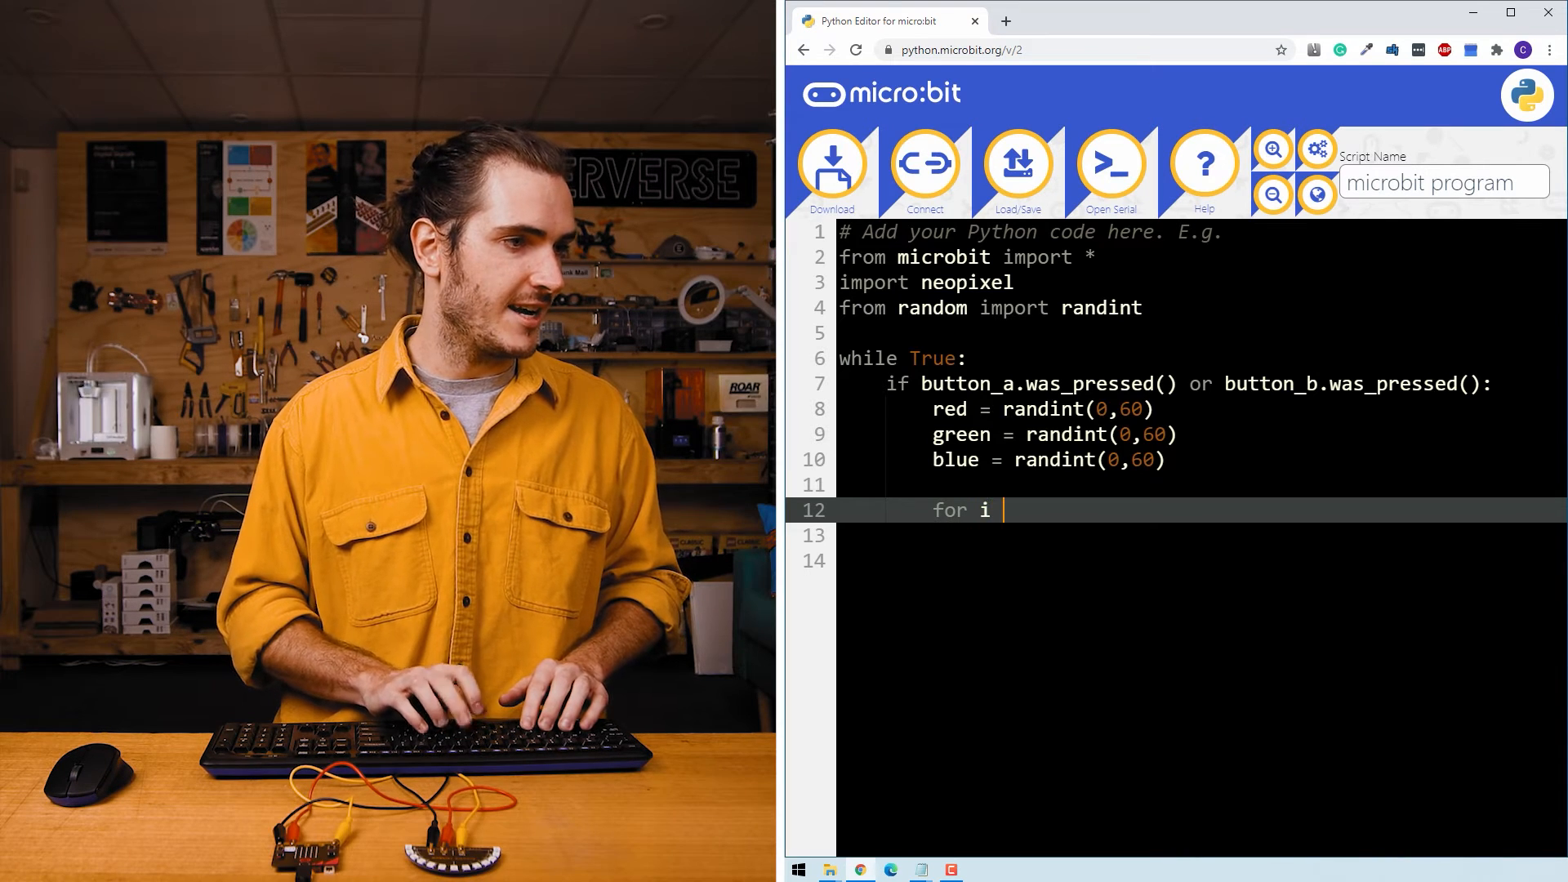
text(in range()
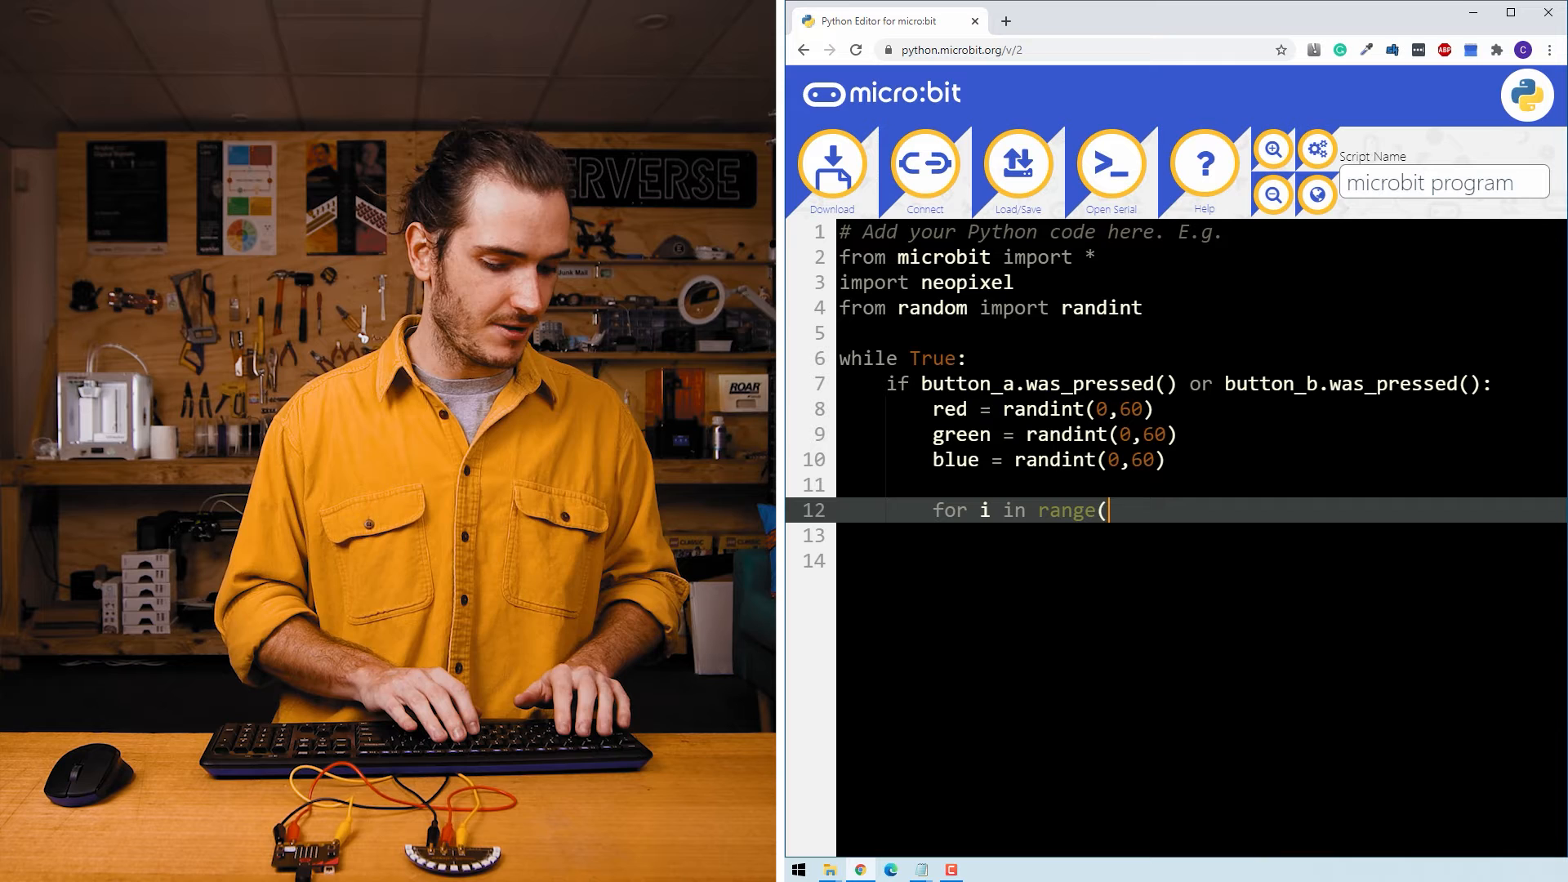
text(13):)
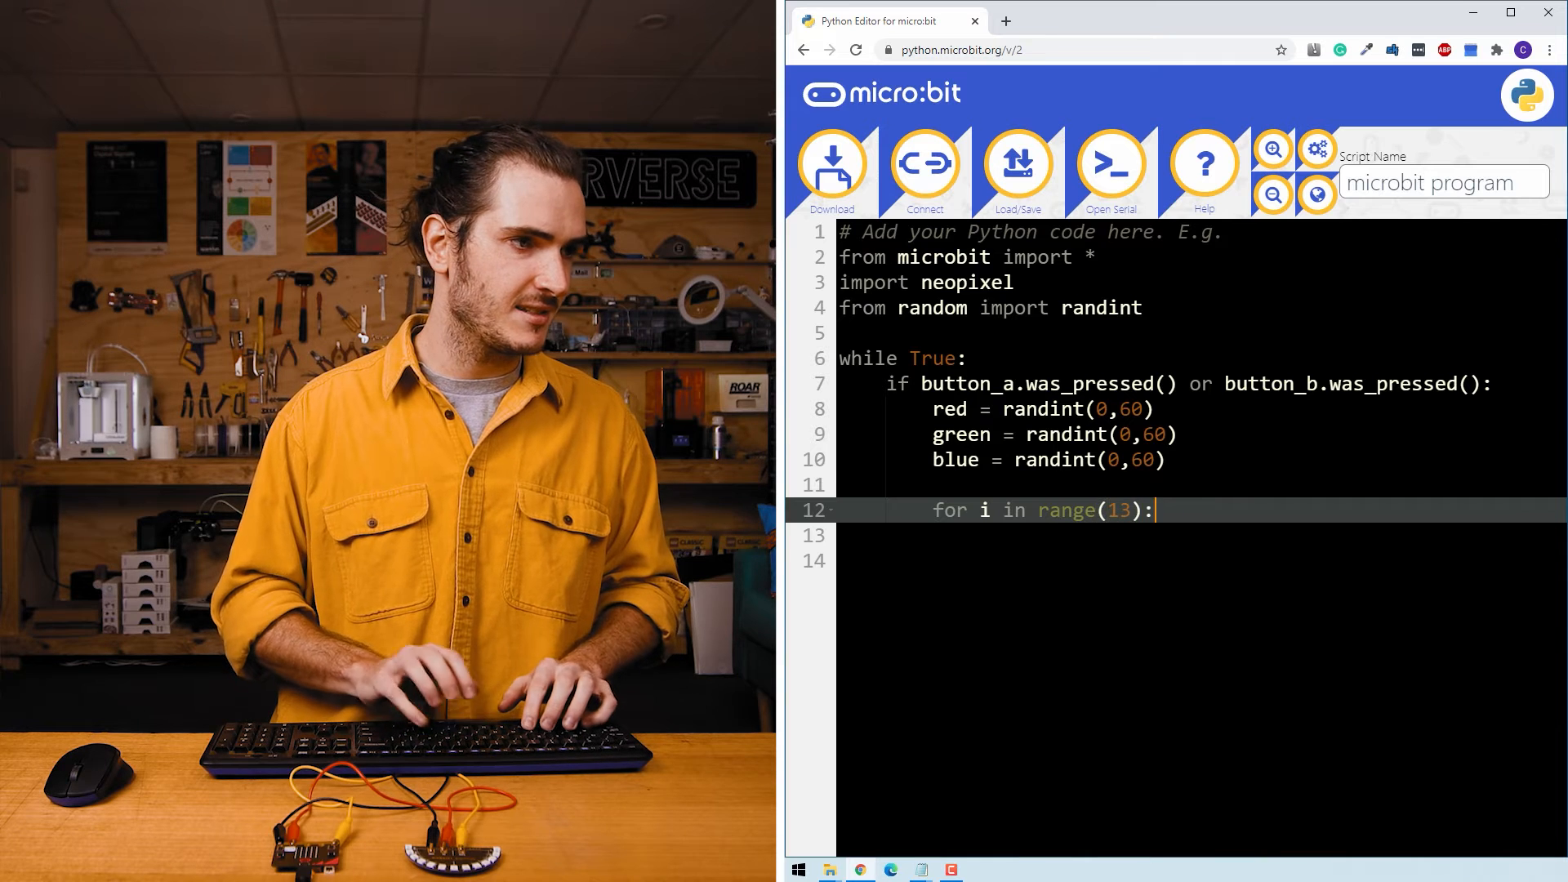
key(Enter)
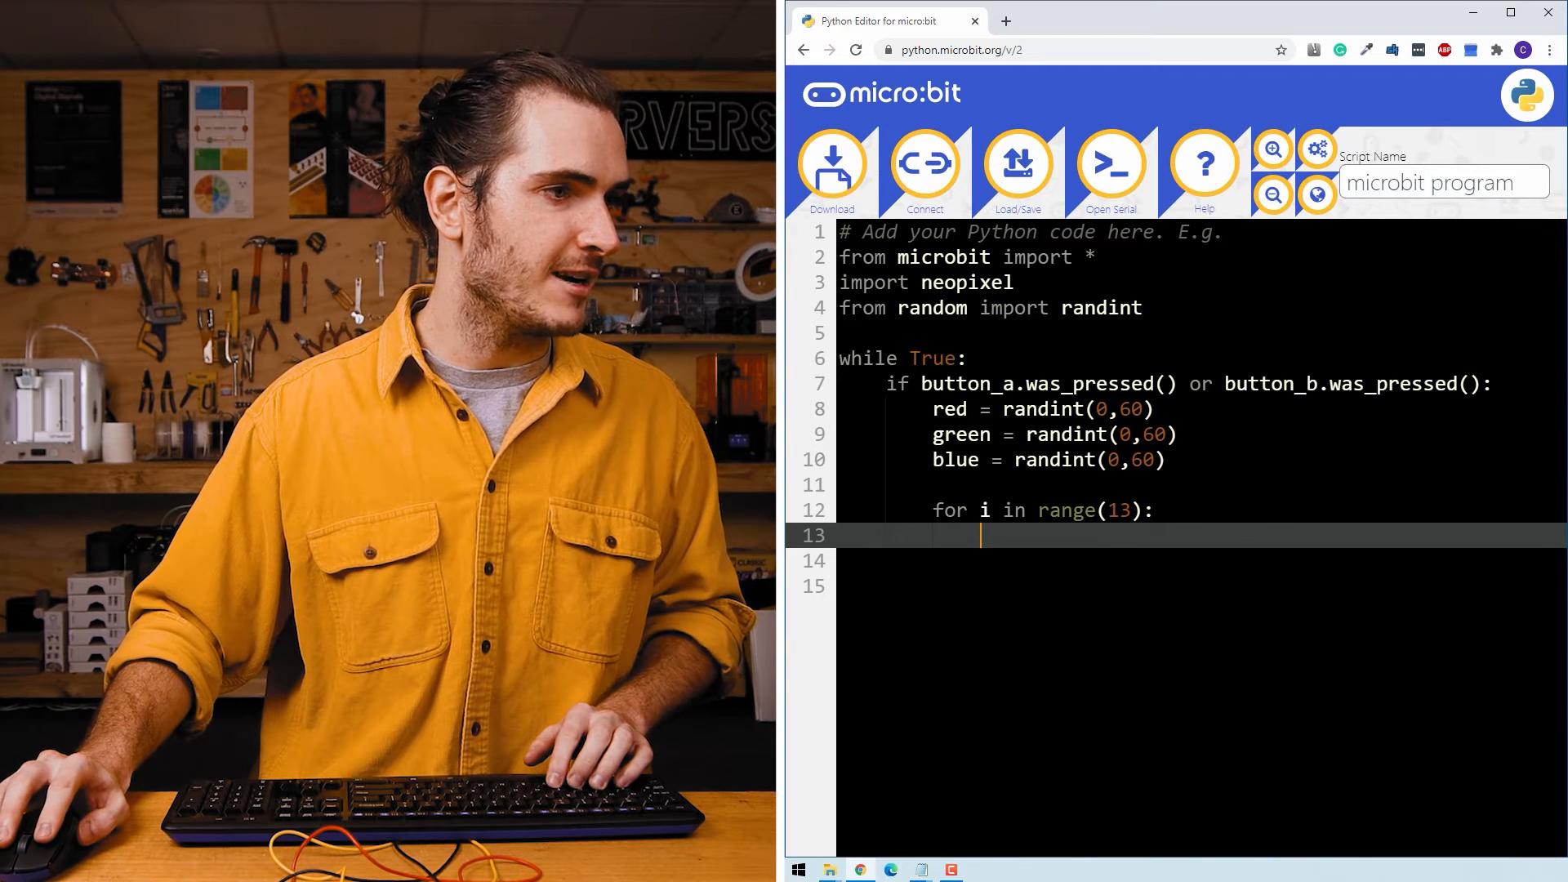
text(r)
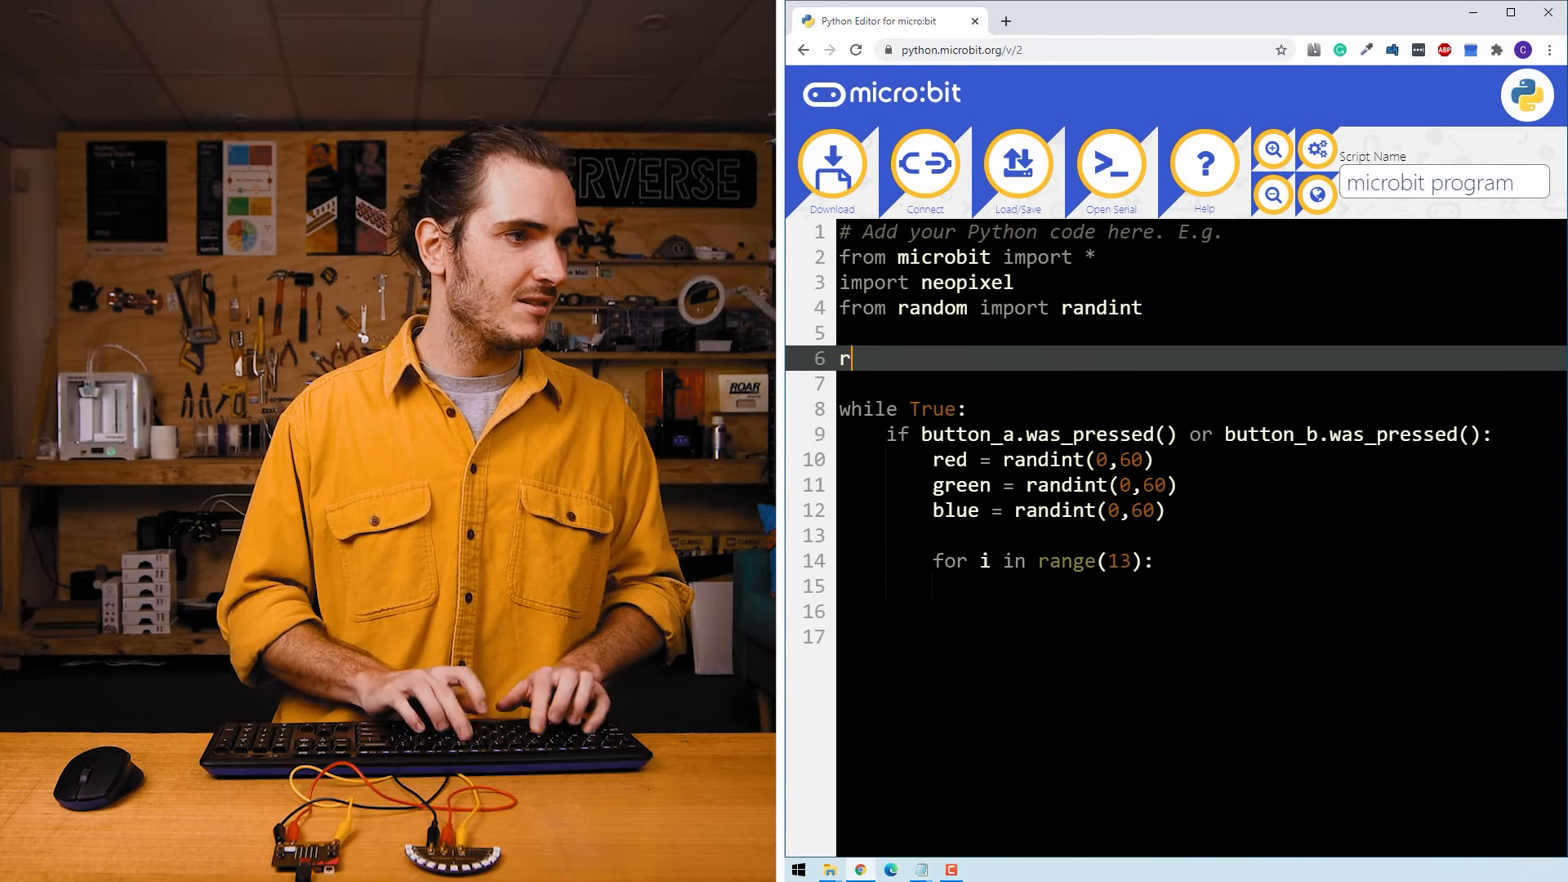
Define 'rainbow = neopixel.NeoPixel(pin0, 13)' above the while loop
text(ainbow =)
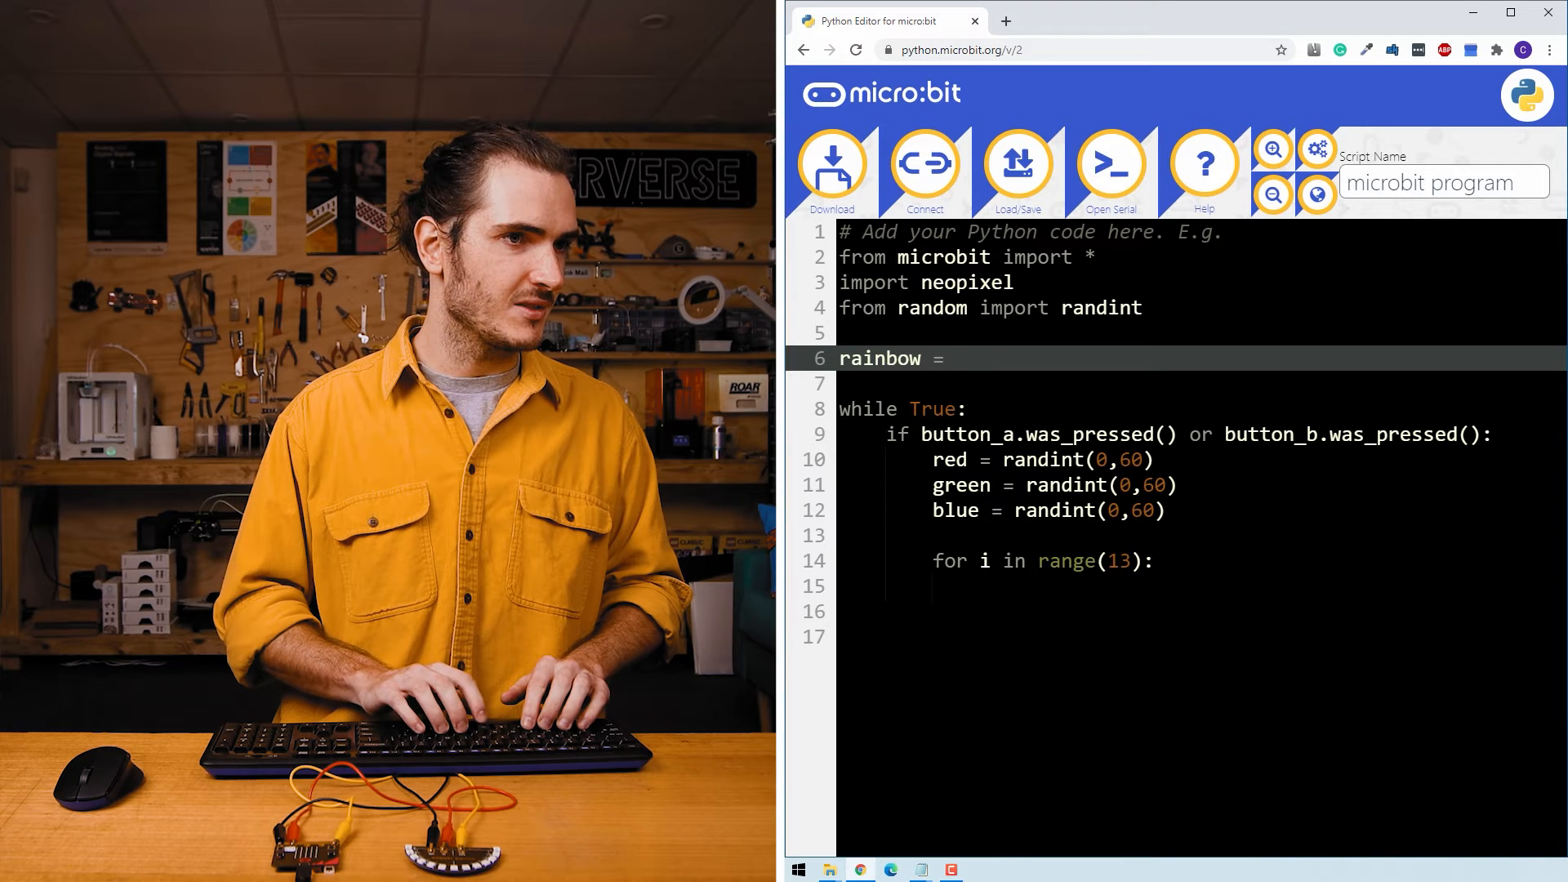
text(neopixel.NeoPi)
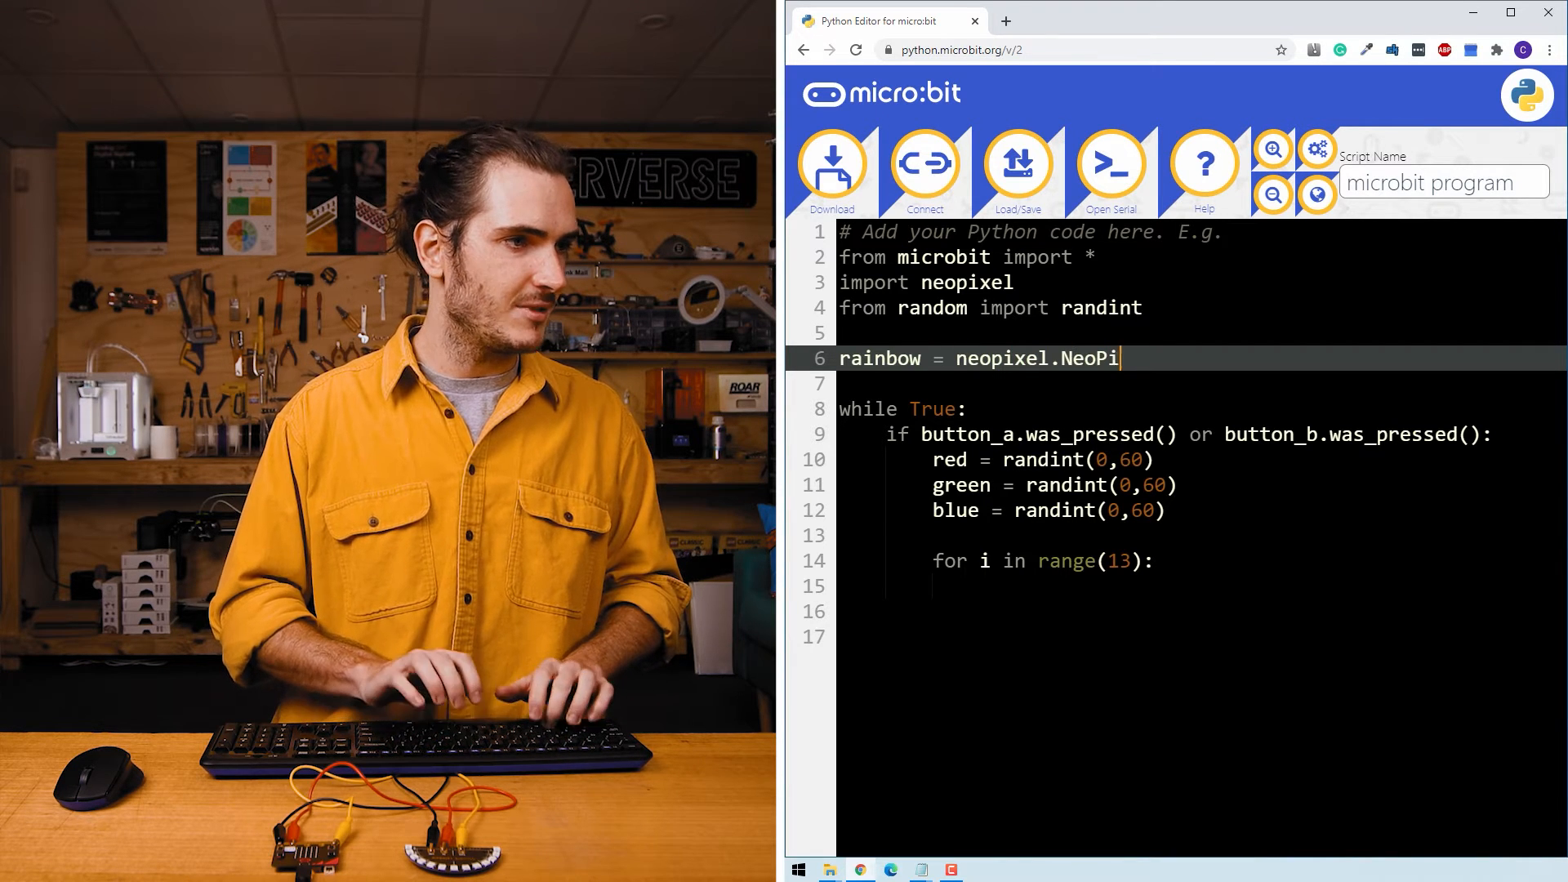
text(xel(pin)
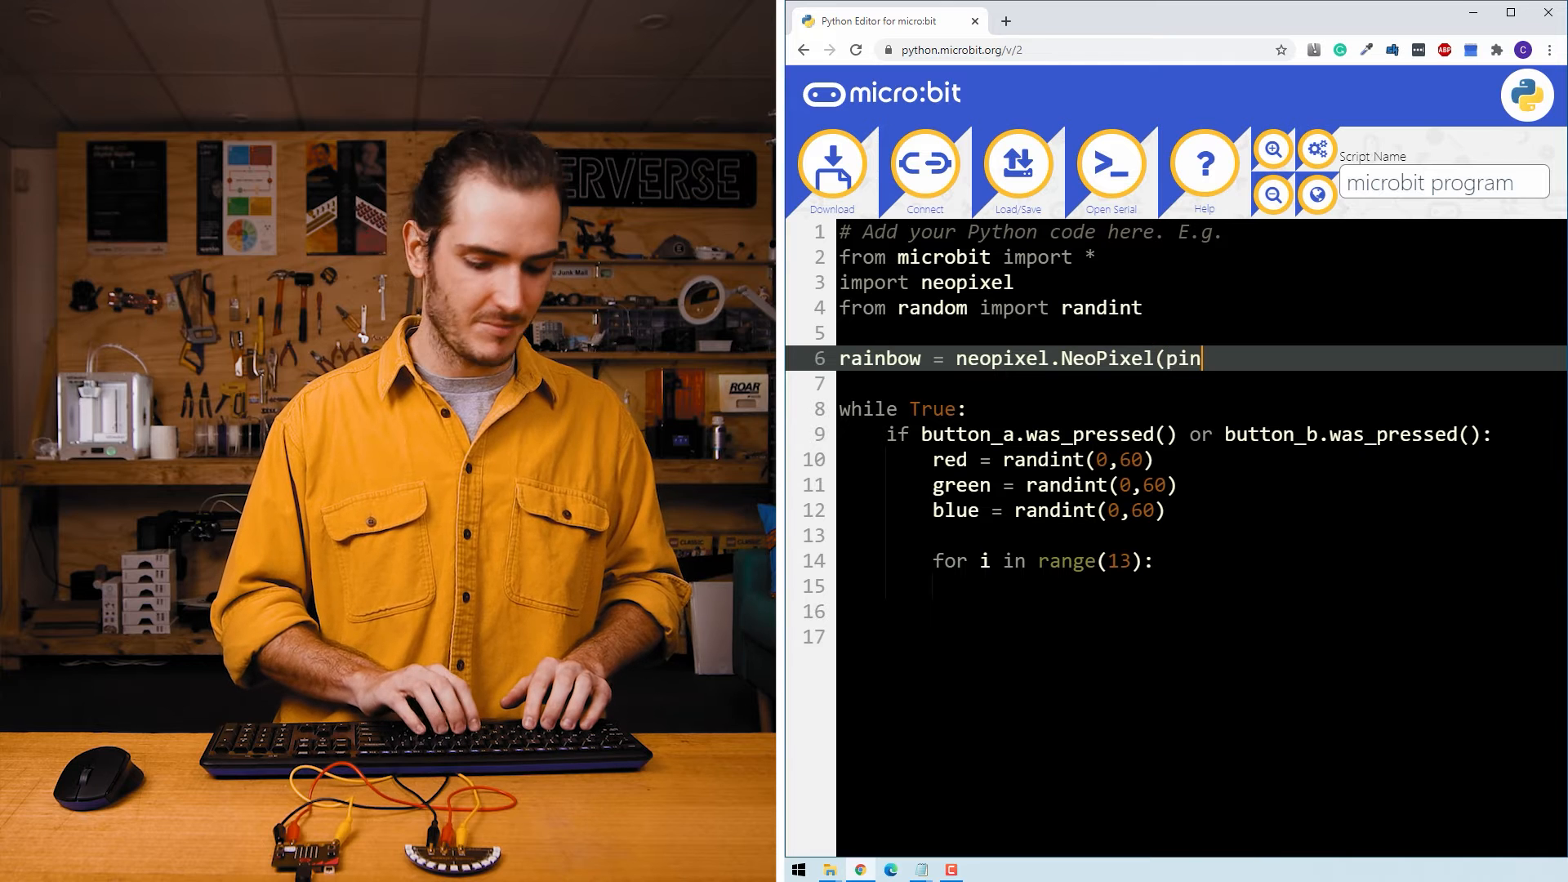
text(0,)
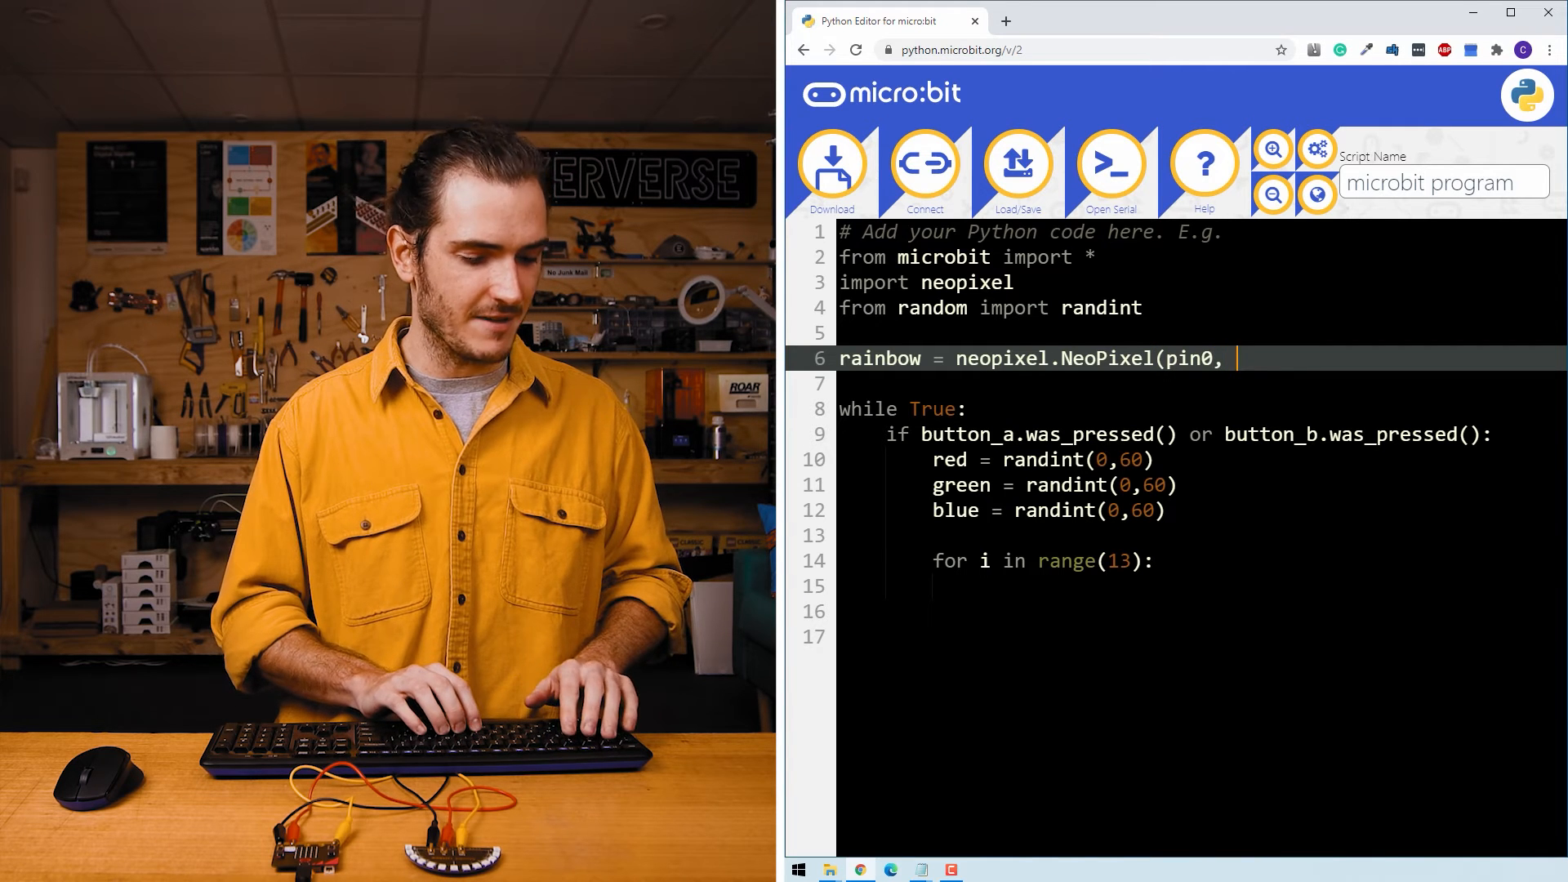
text(13))
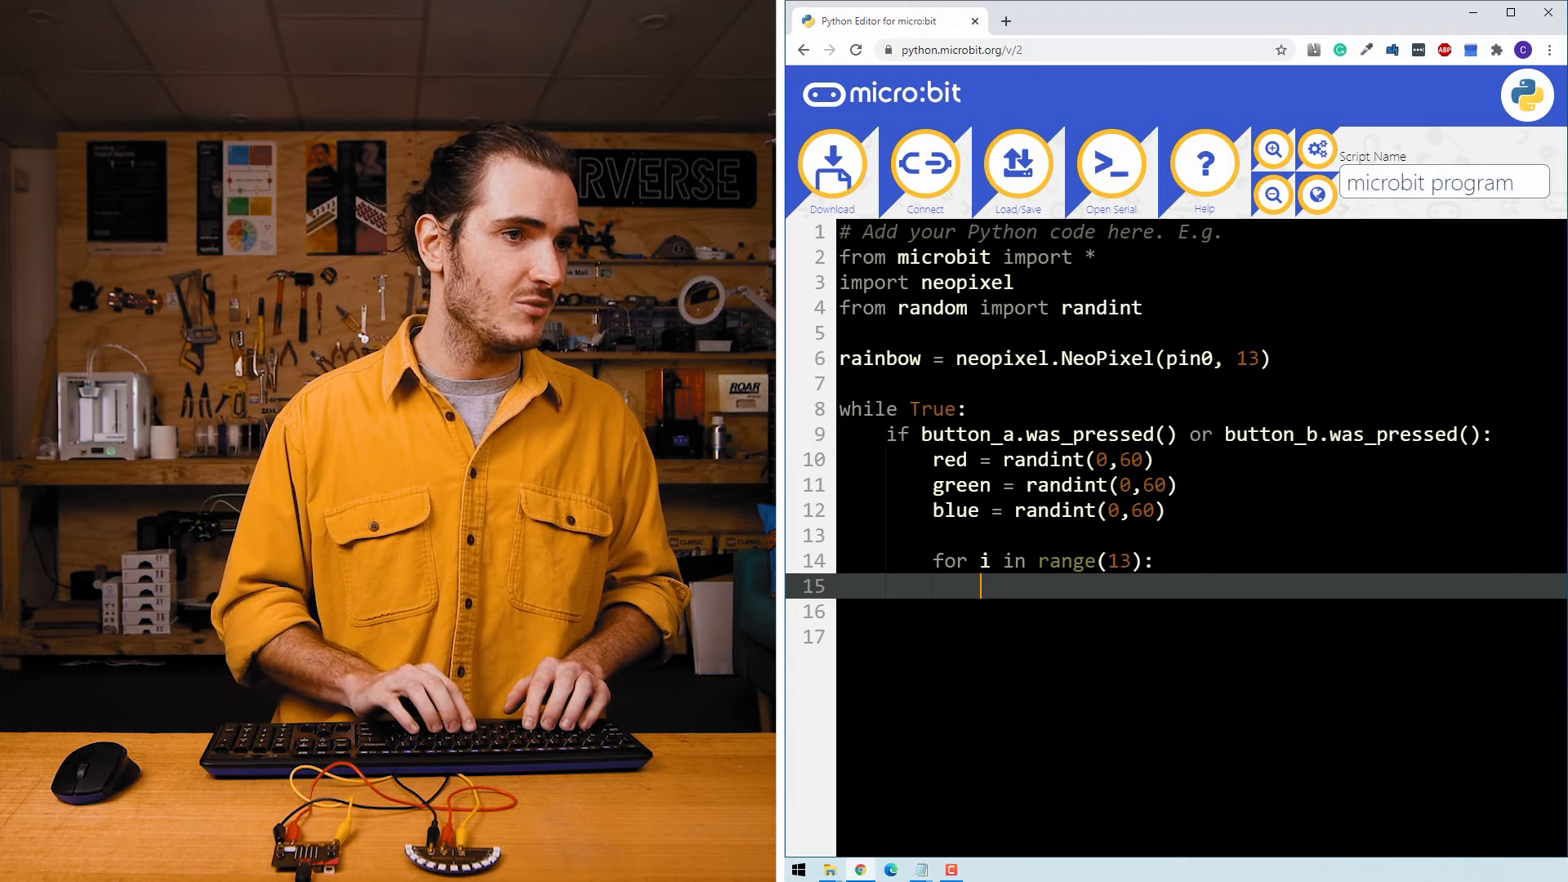
Set each pixel inside the loop with 'rainbow[i] = (red, green, blue)'
text(rainbo)
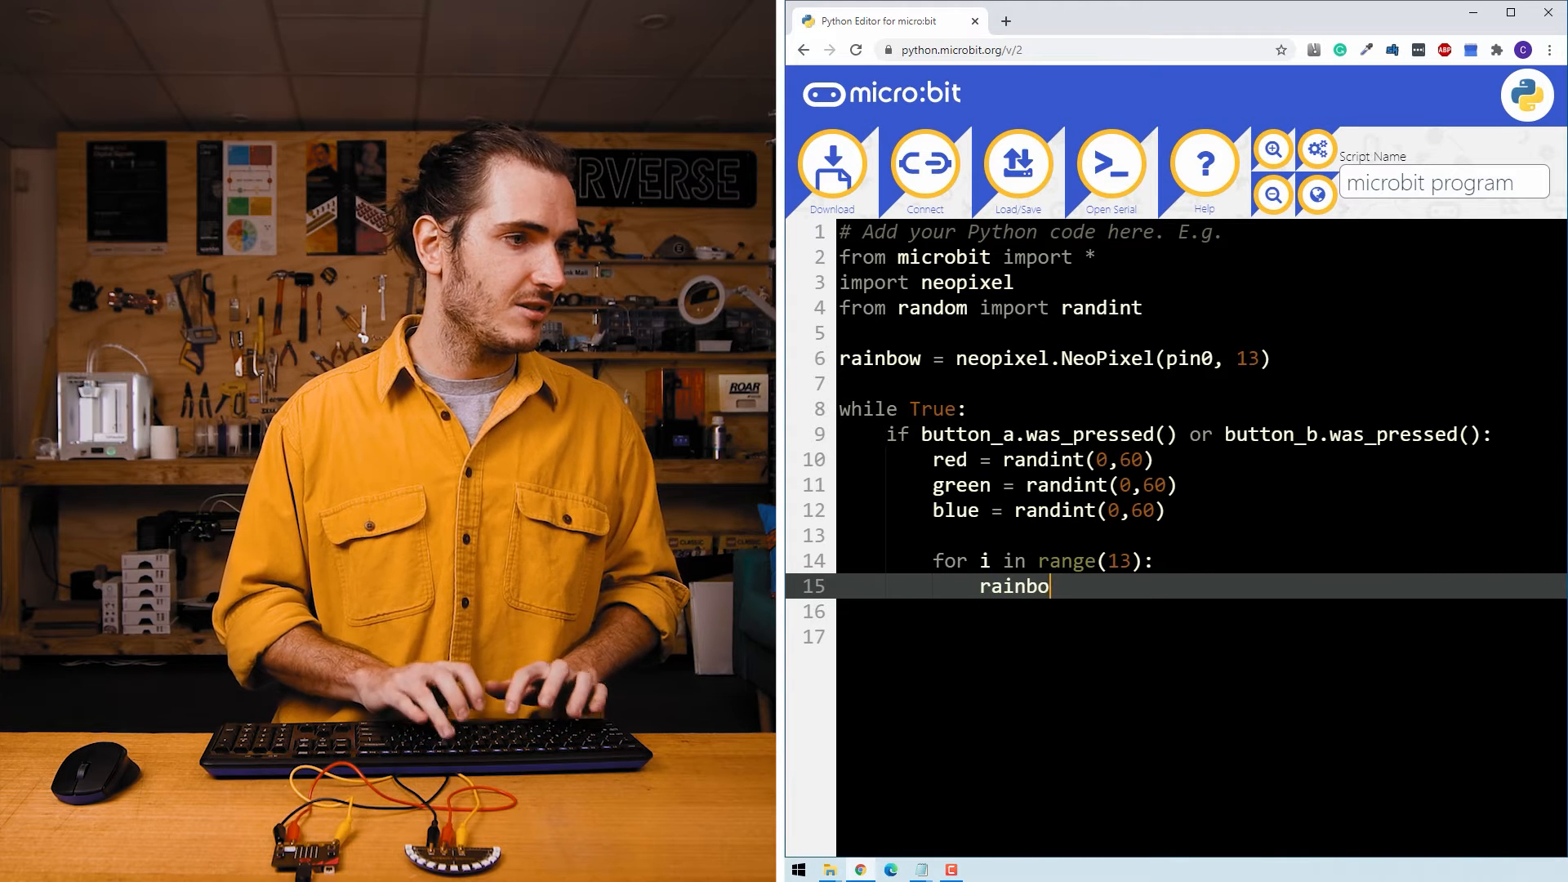
text(w[i)
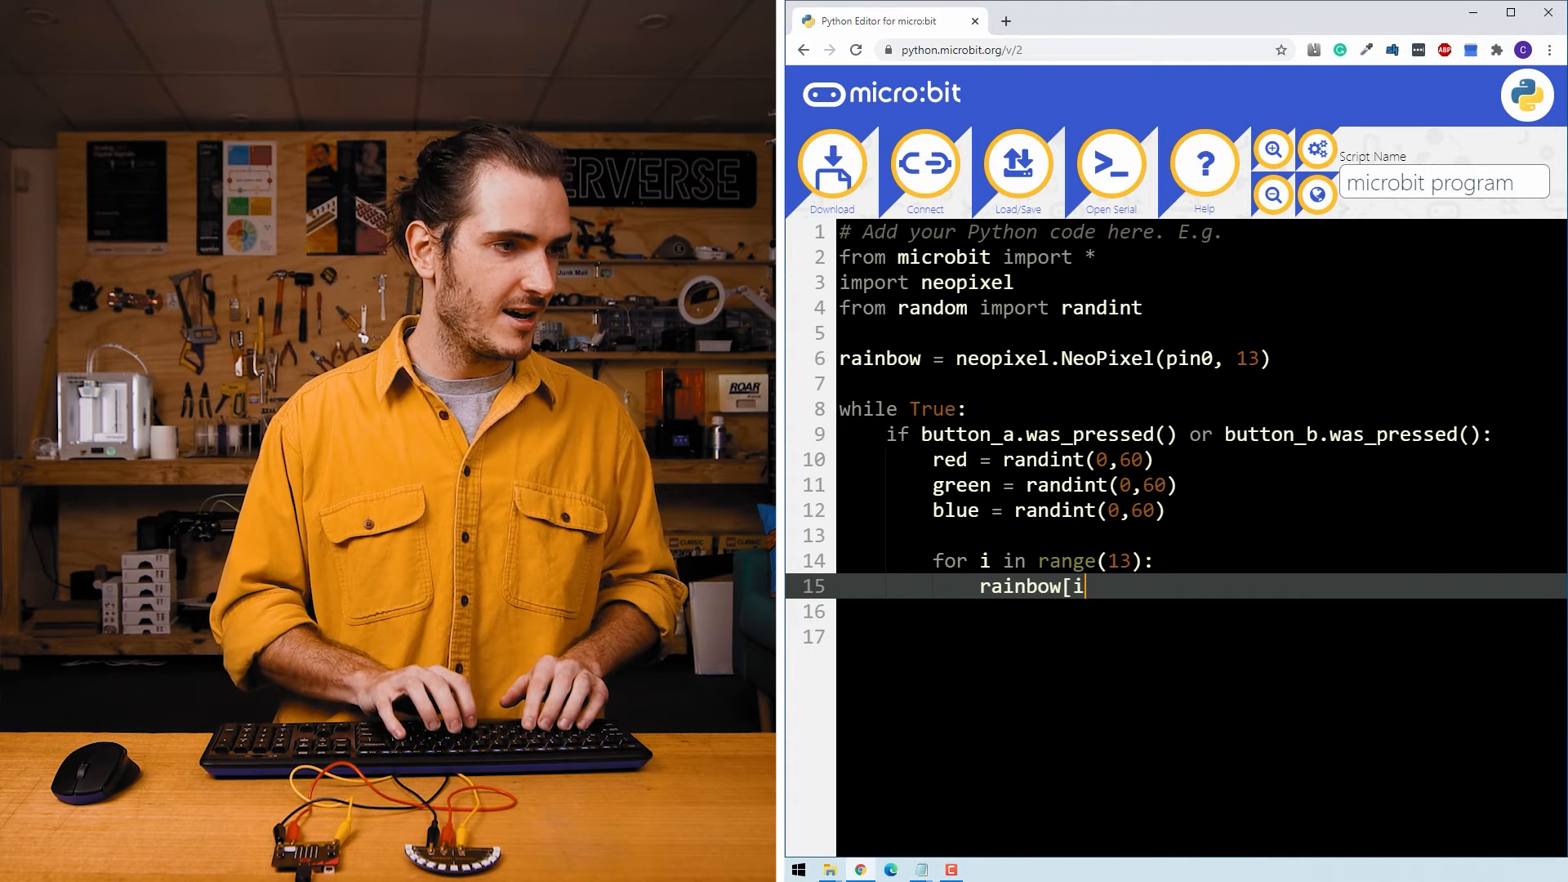
text(] =)
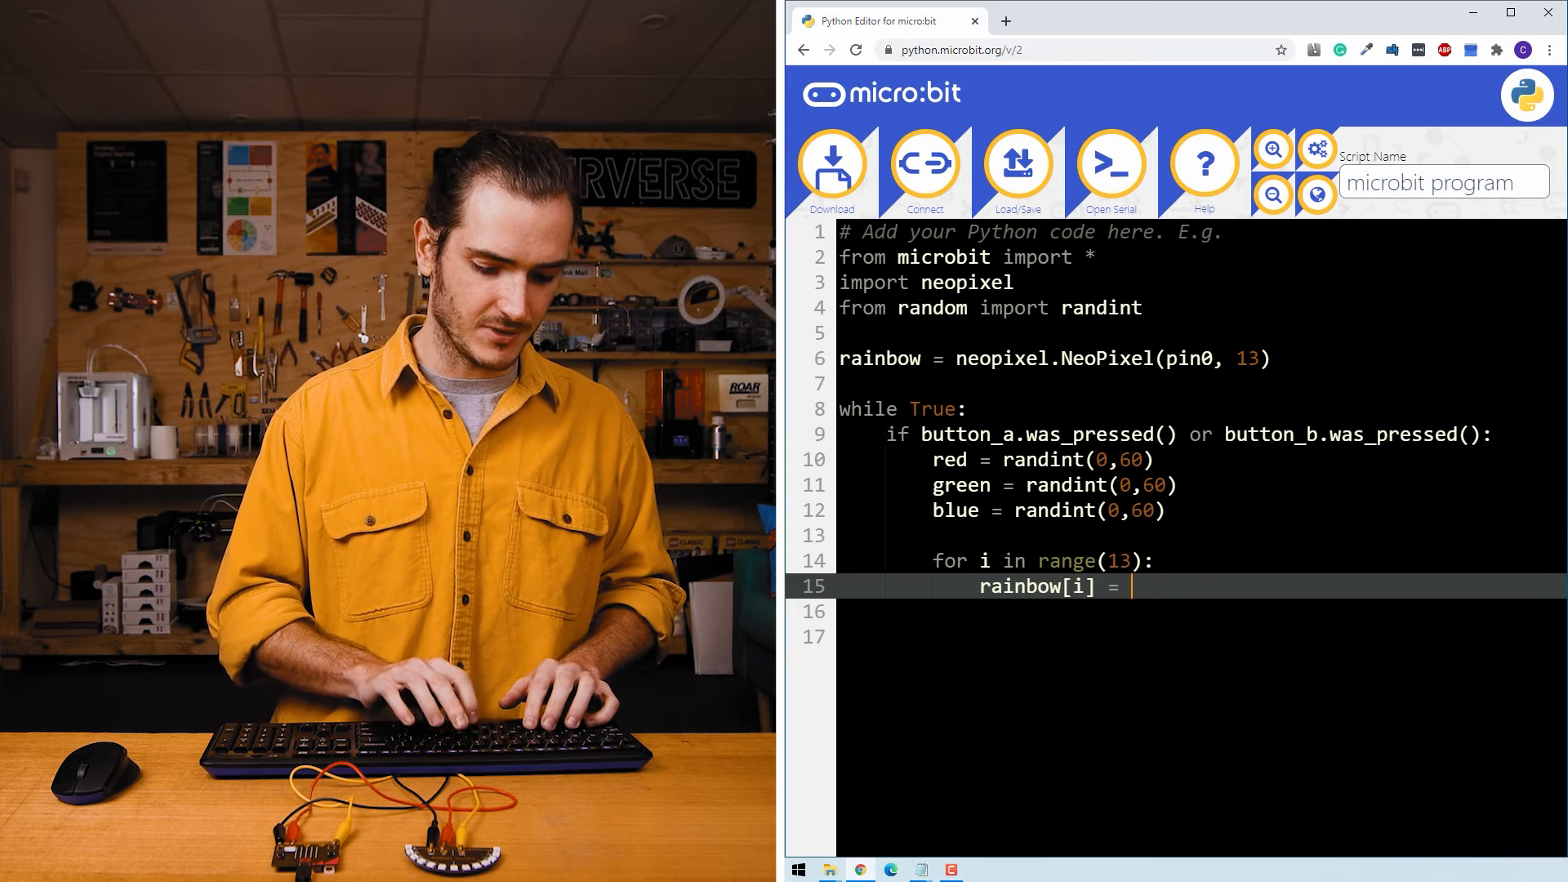
text((red, green)
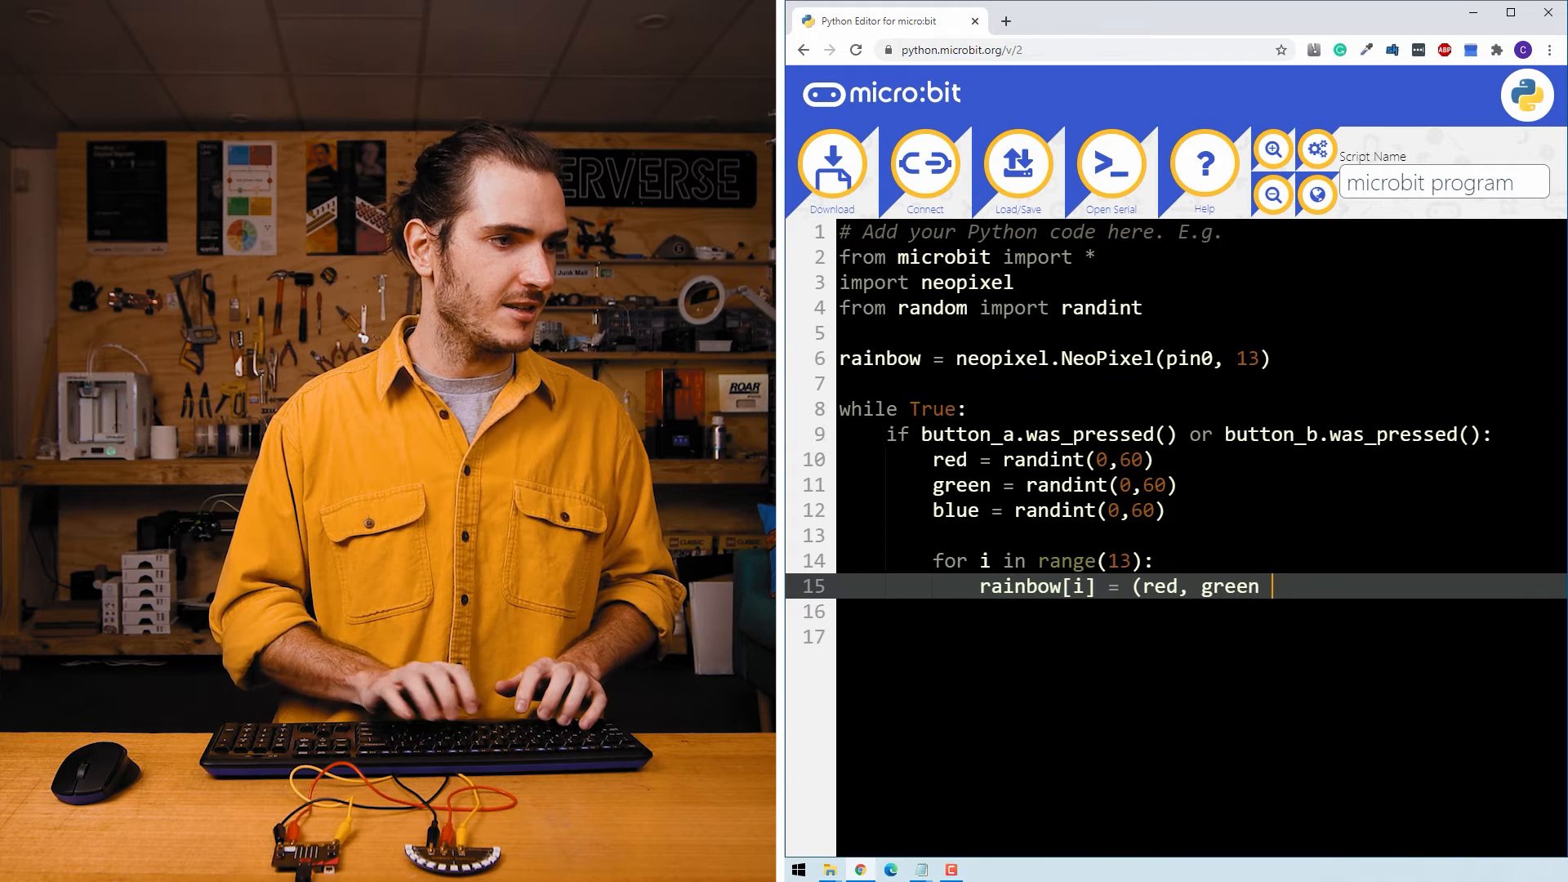
text(, blue))
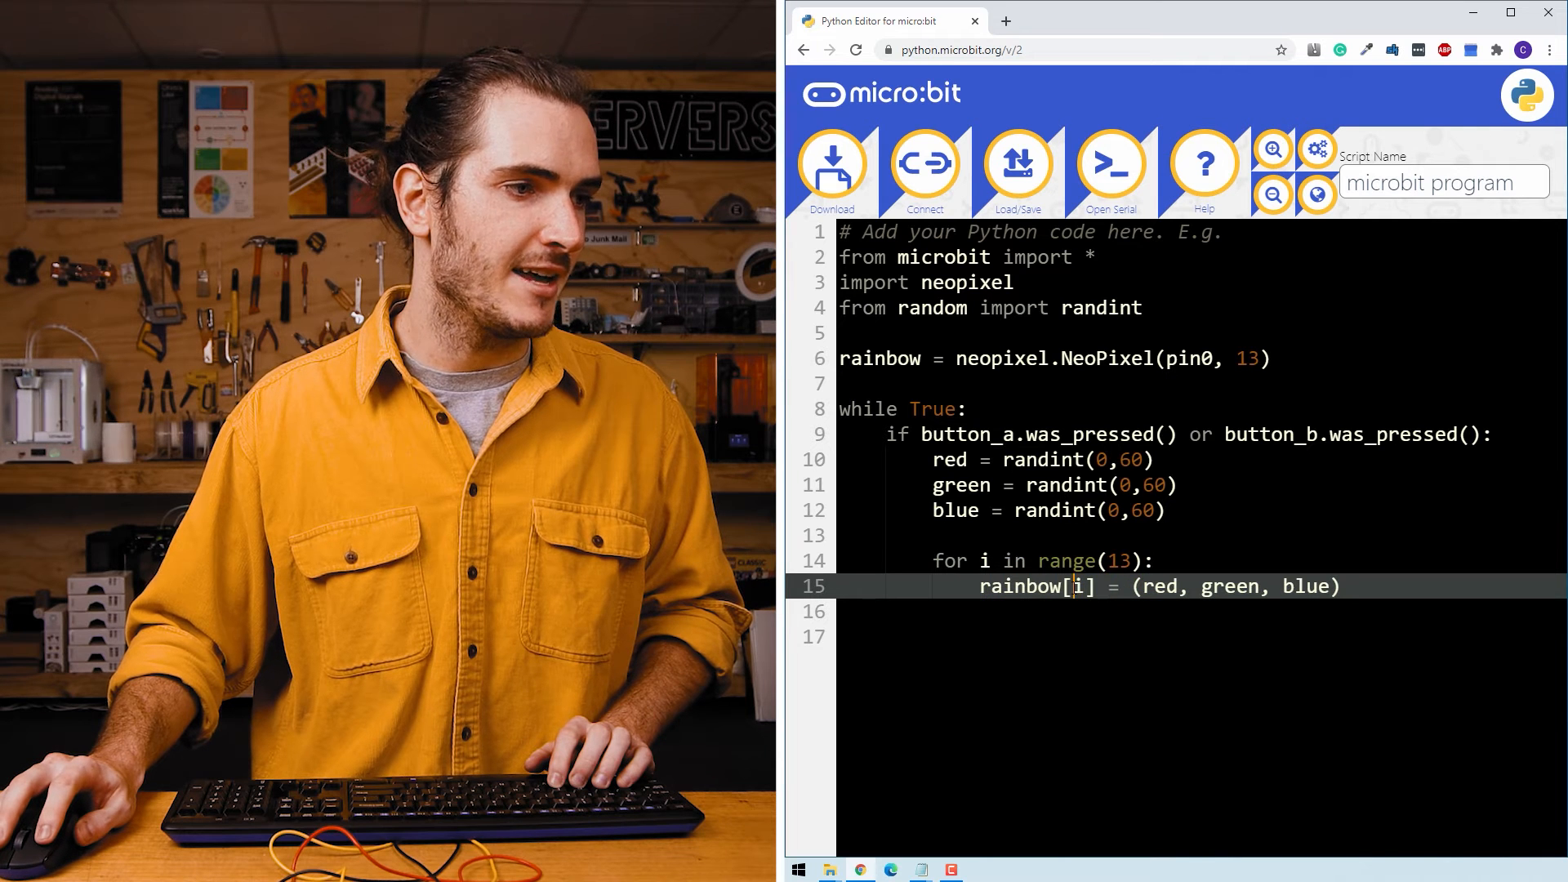
Add rainbow.show() and sleep(100), then connect the BBC micro:bit to the editor
double_click(1160, 587)
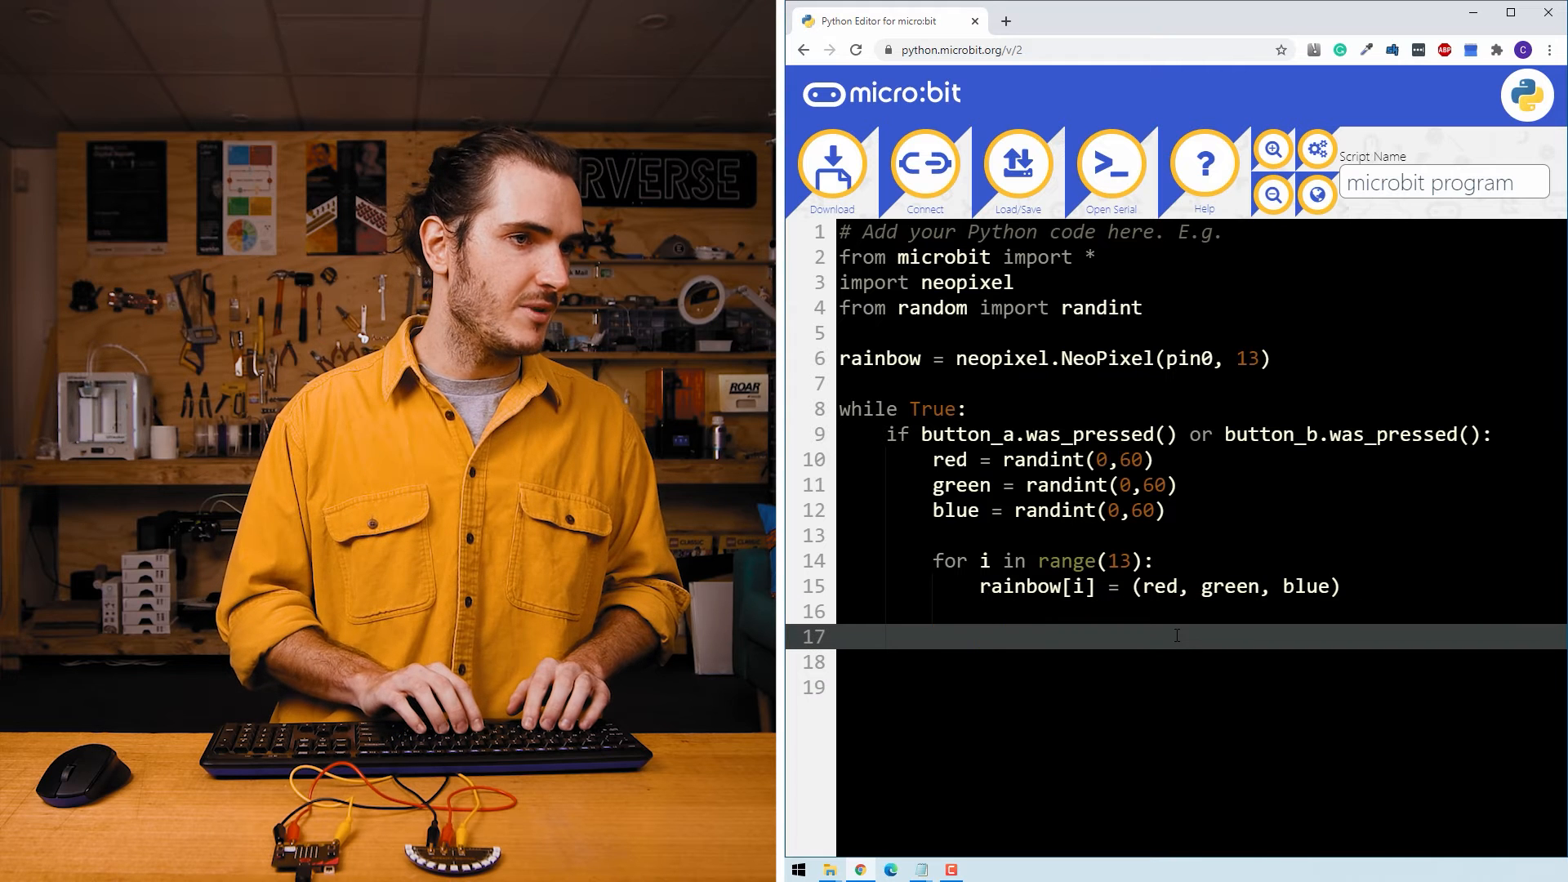
text(rainbow.show()
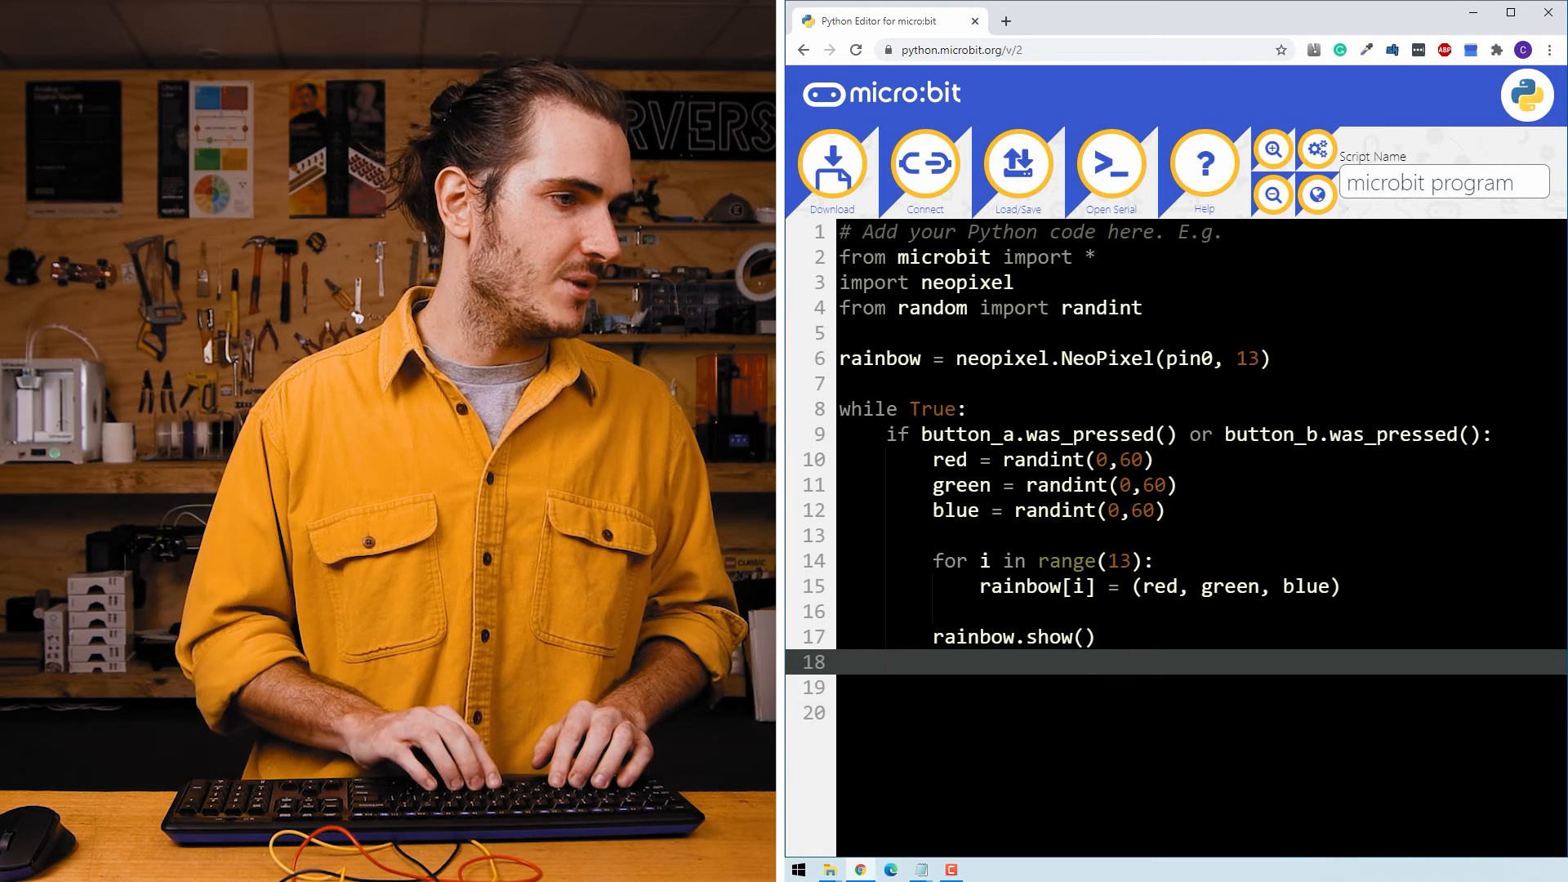
text(slee)
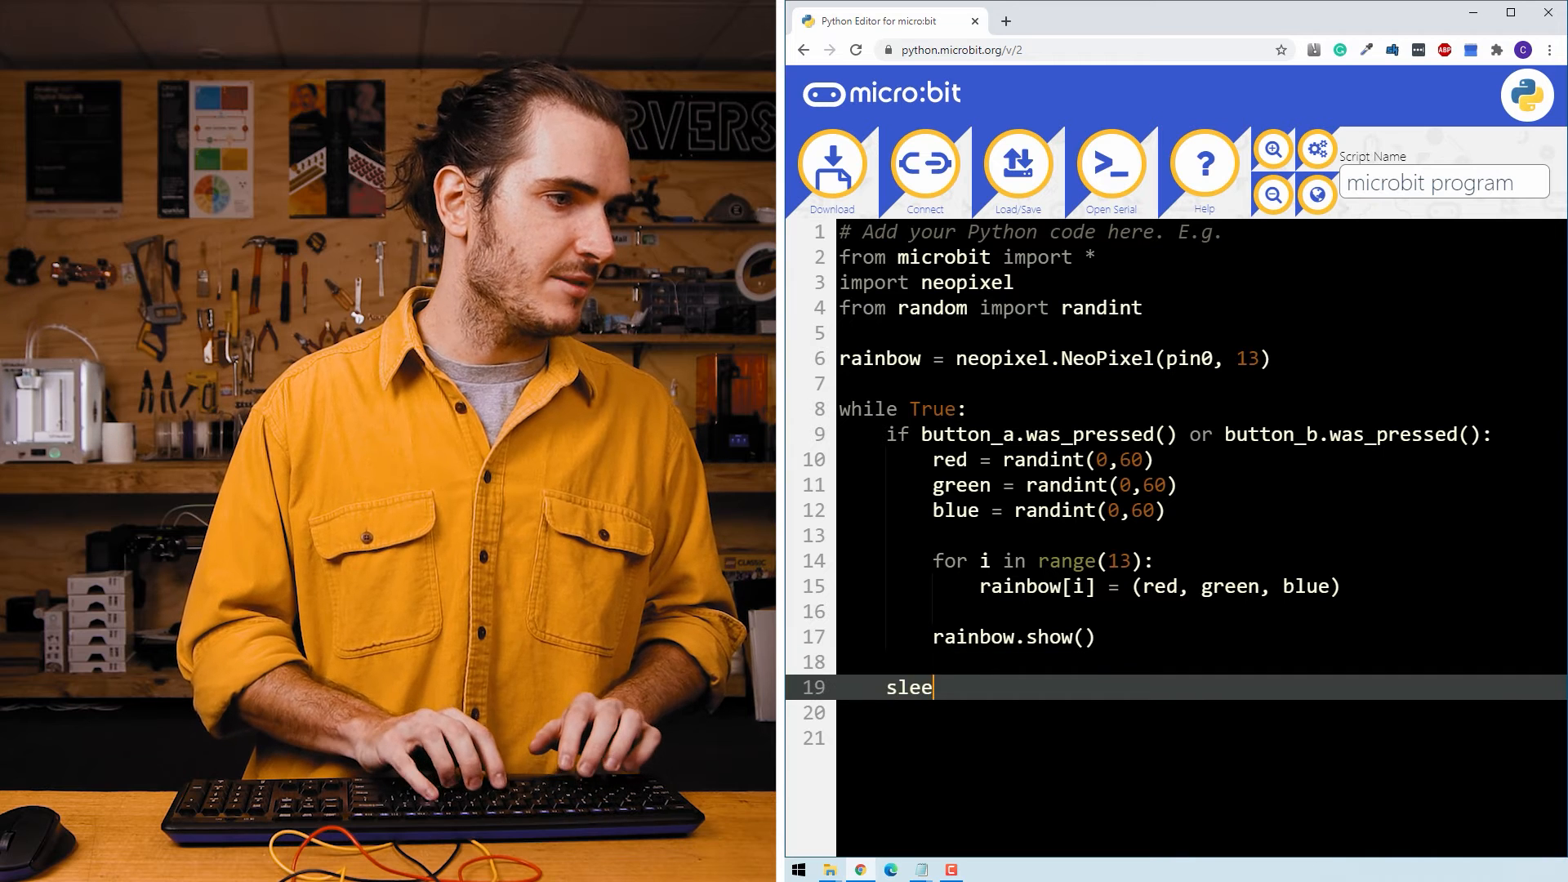
text(p(100)
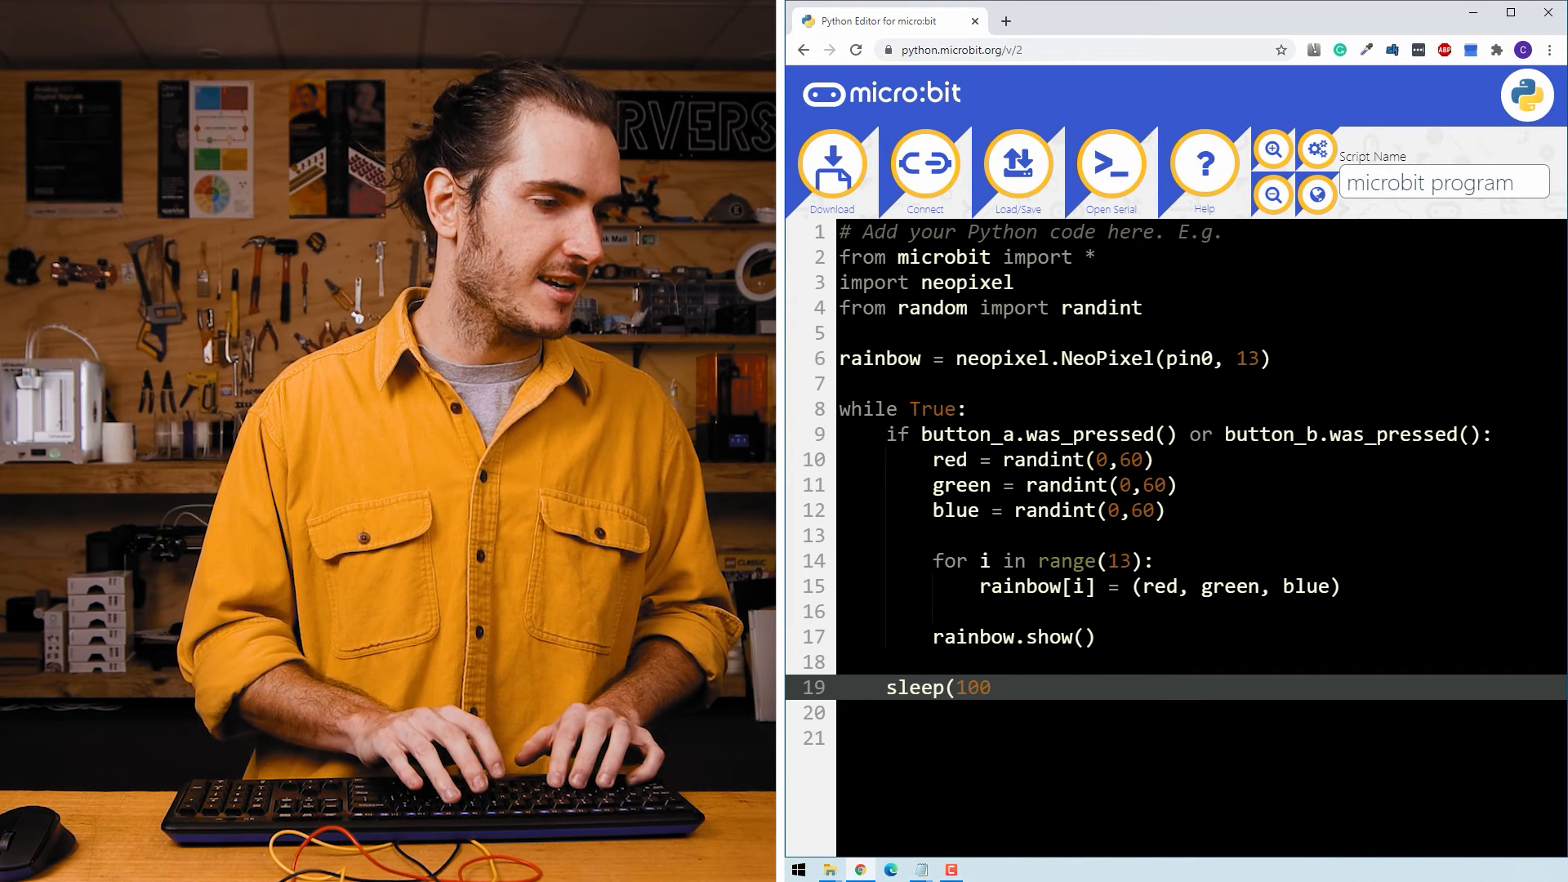
click(925, 164)
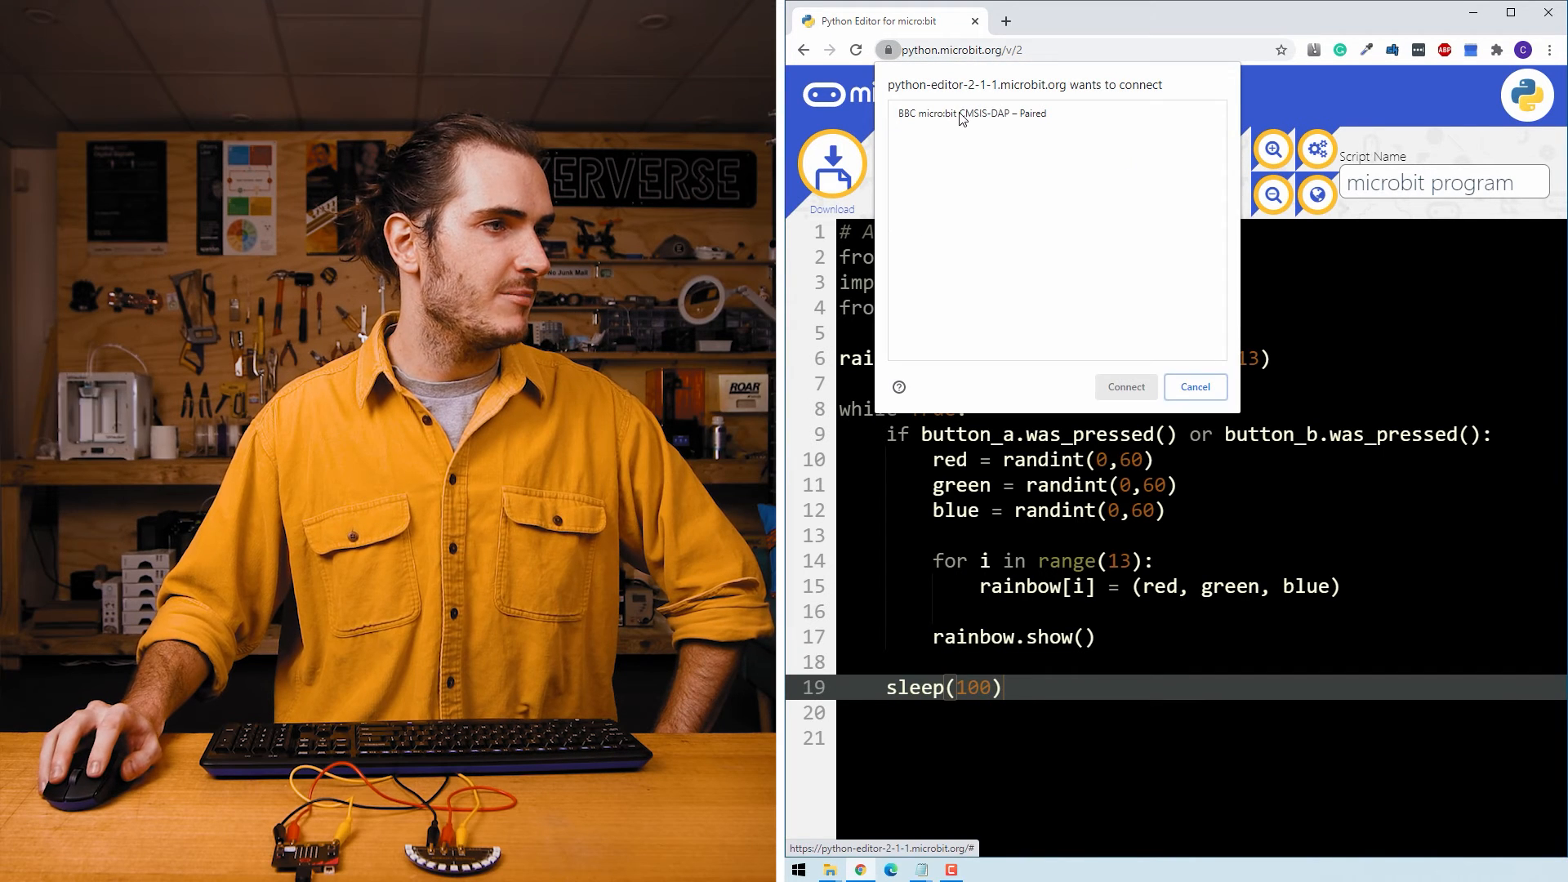
click(1126, 387)
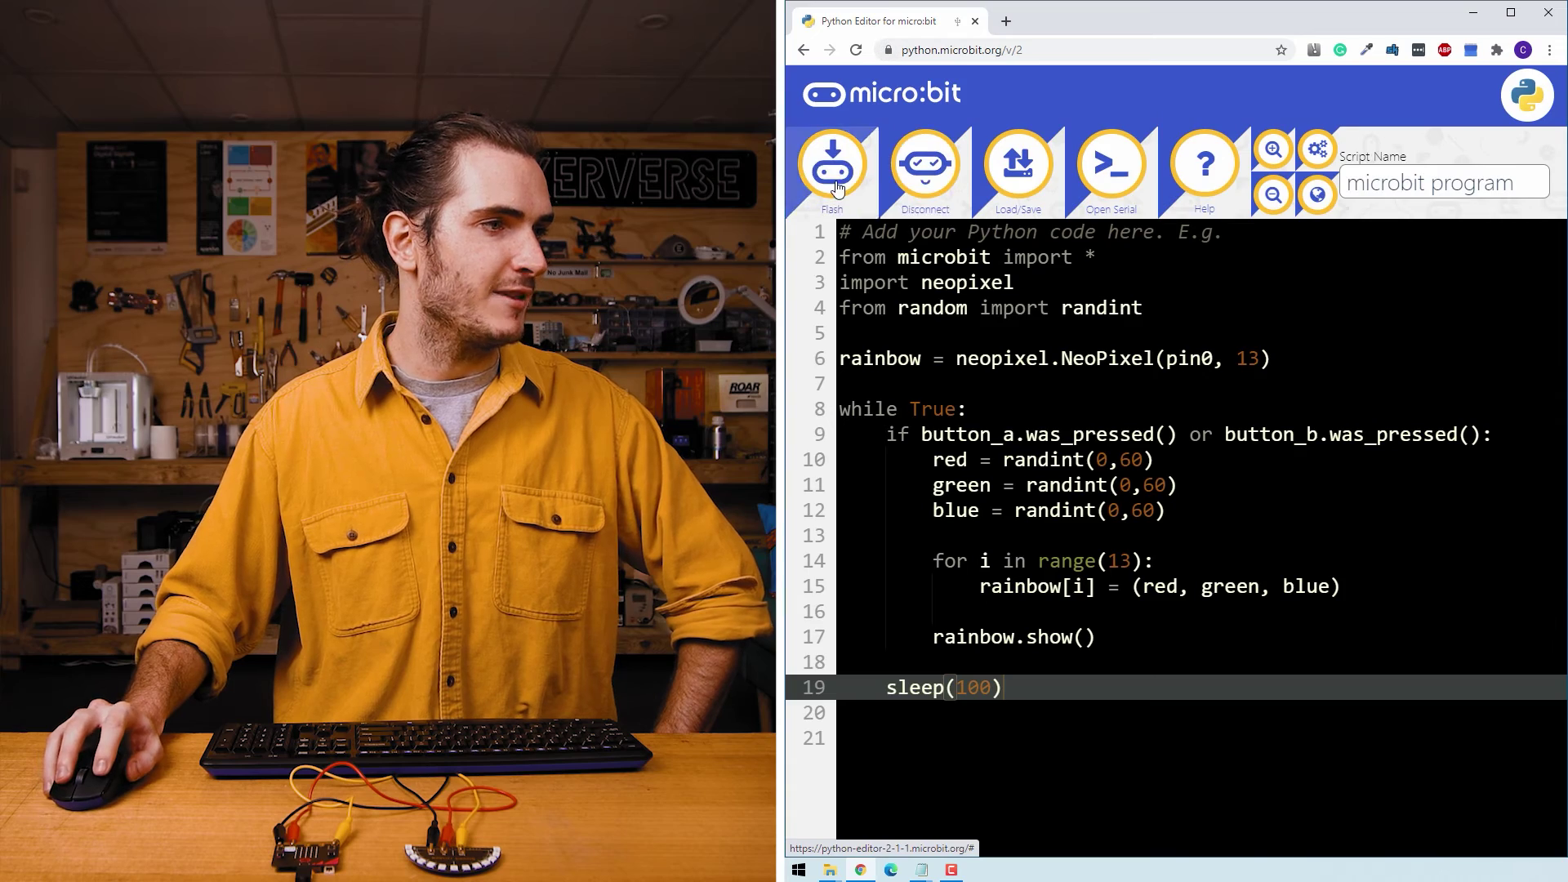